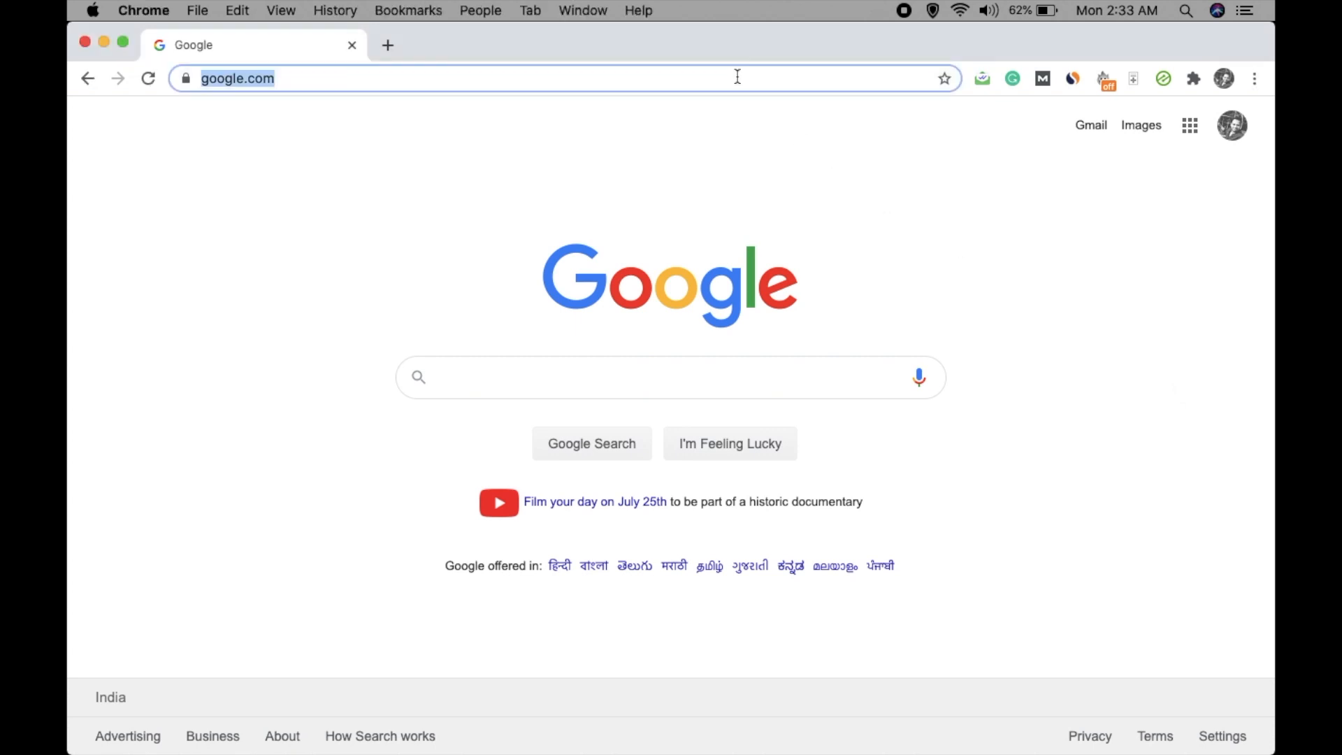
Go to docs.google.com from the Chrome address bar.
{"action": "type", "text": "docs."}
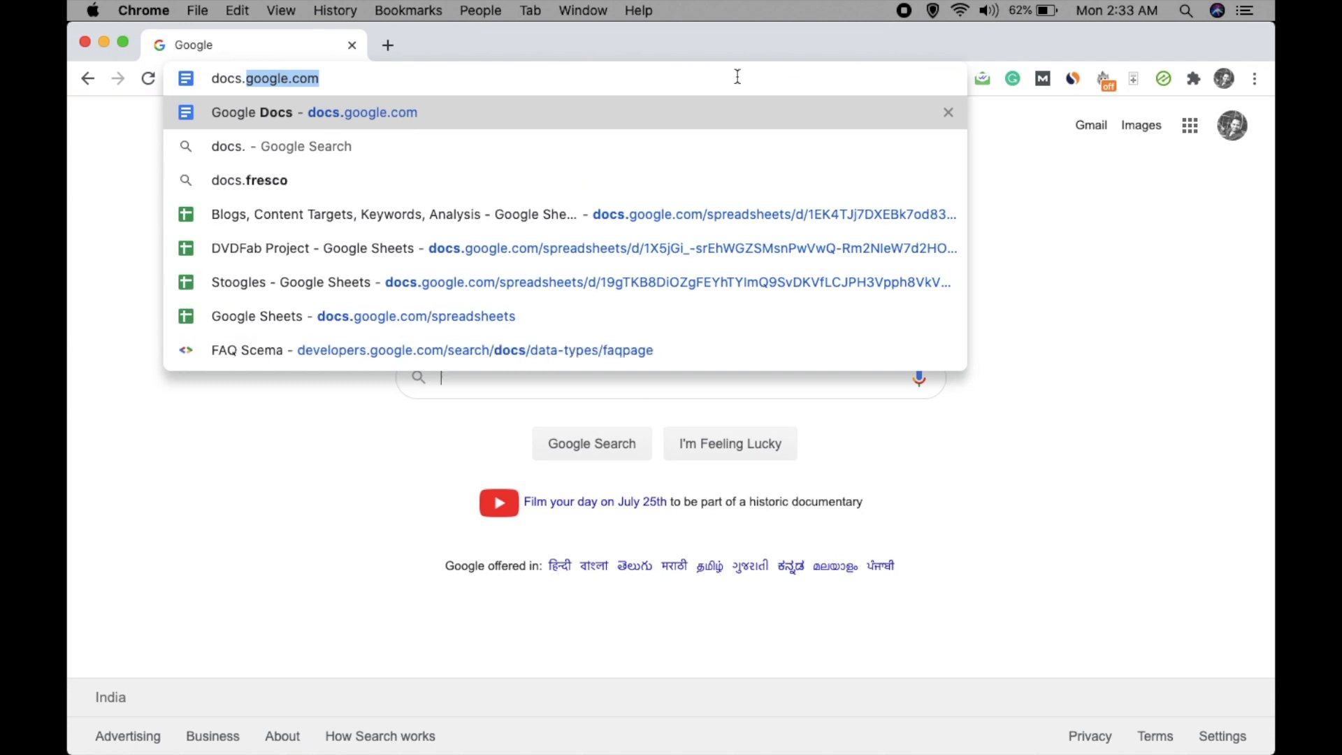
{"action": "left_click", "coordinate": [313, 111]}
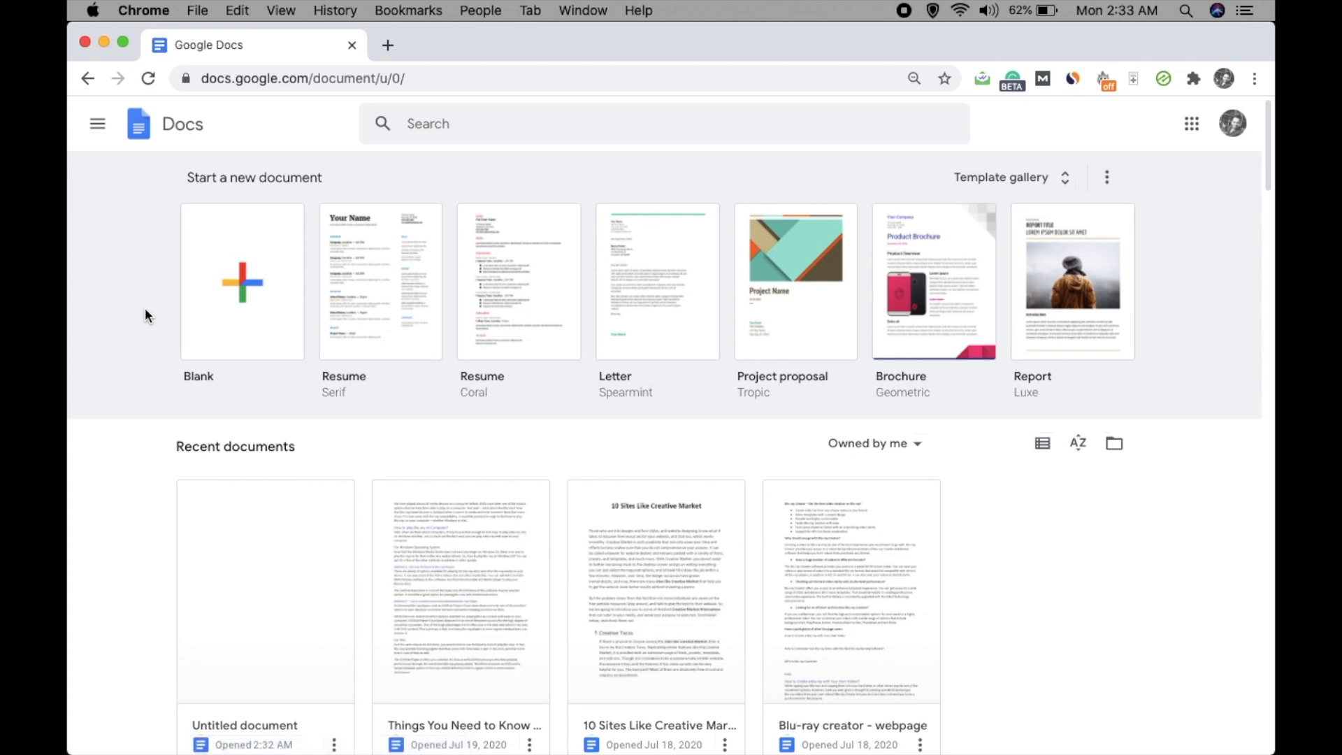
Start a blank document and rename it from Untitled to 'Test Document'.
{"action": "left_click", "coordinate": [242, 282]}
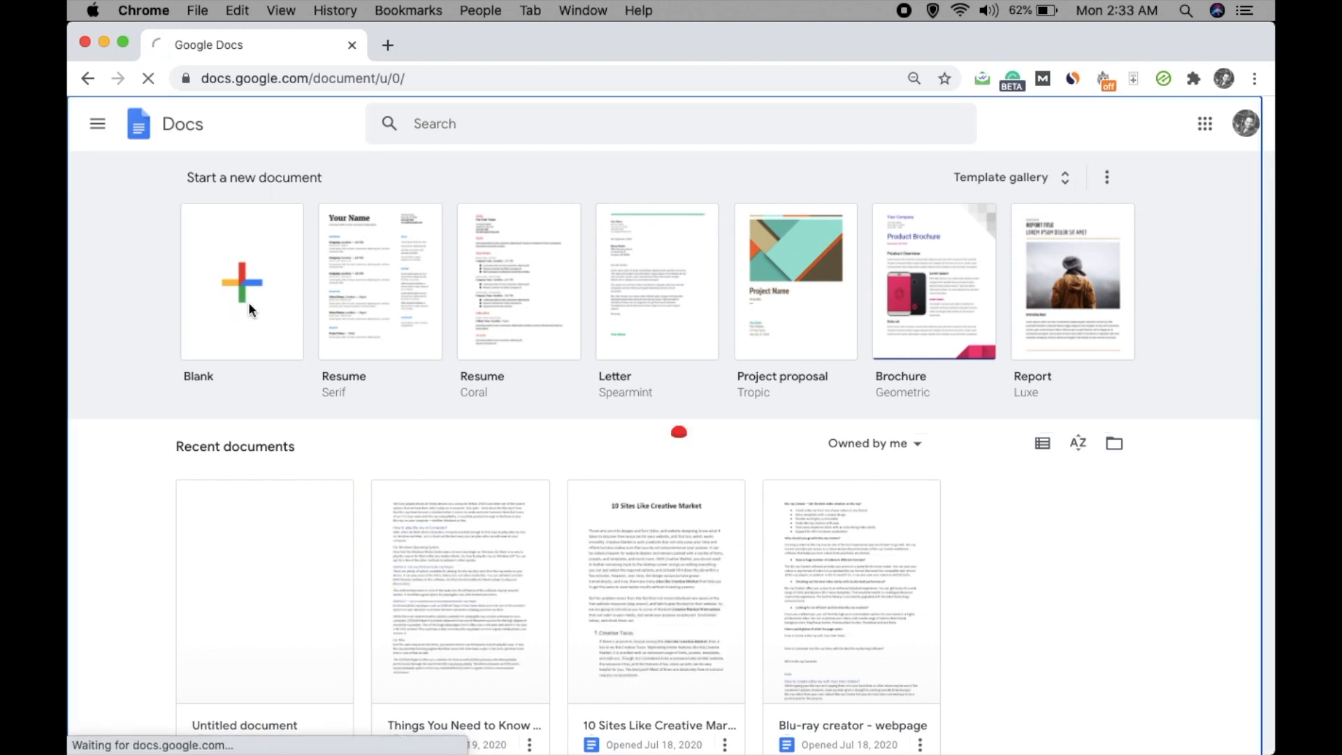
{"action": "left_click", "coordinate": [240, 282]}
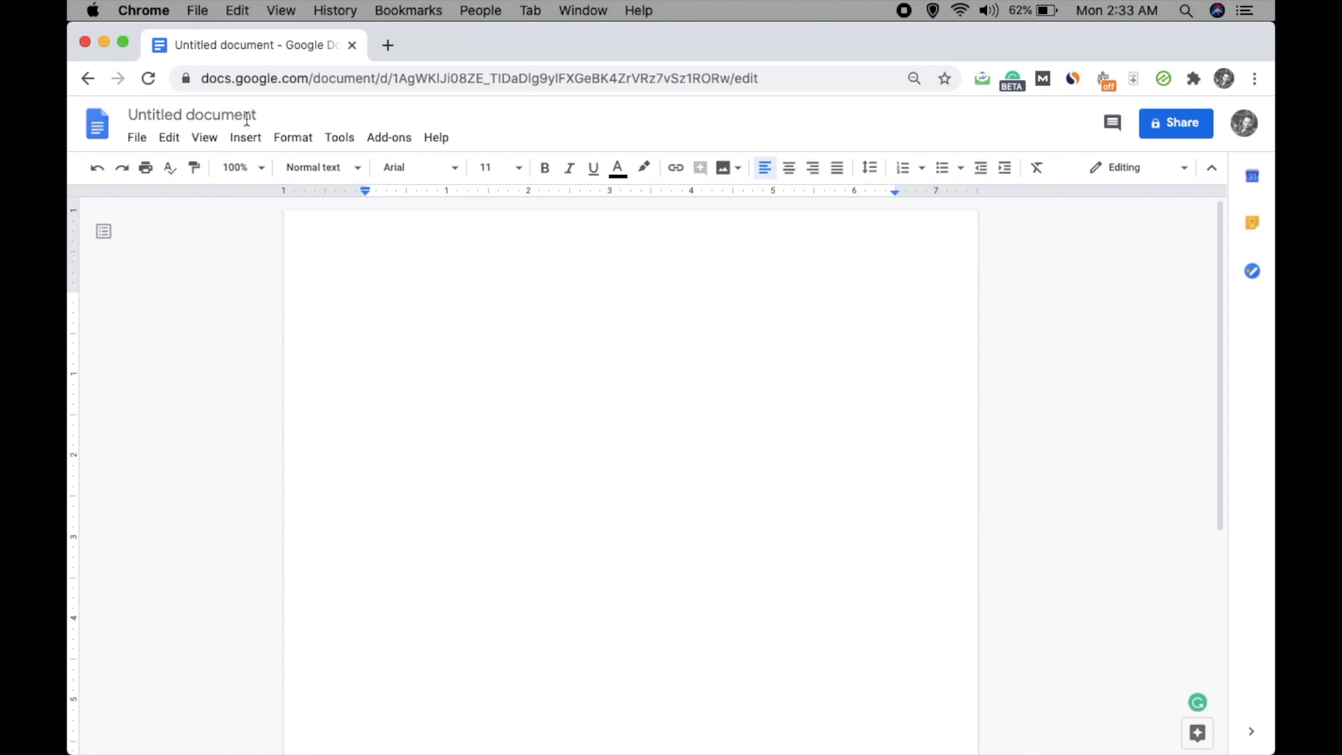
{"action": "left_click", "coordinate": [193, 115]}
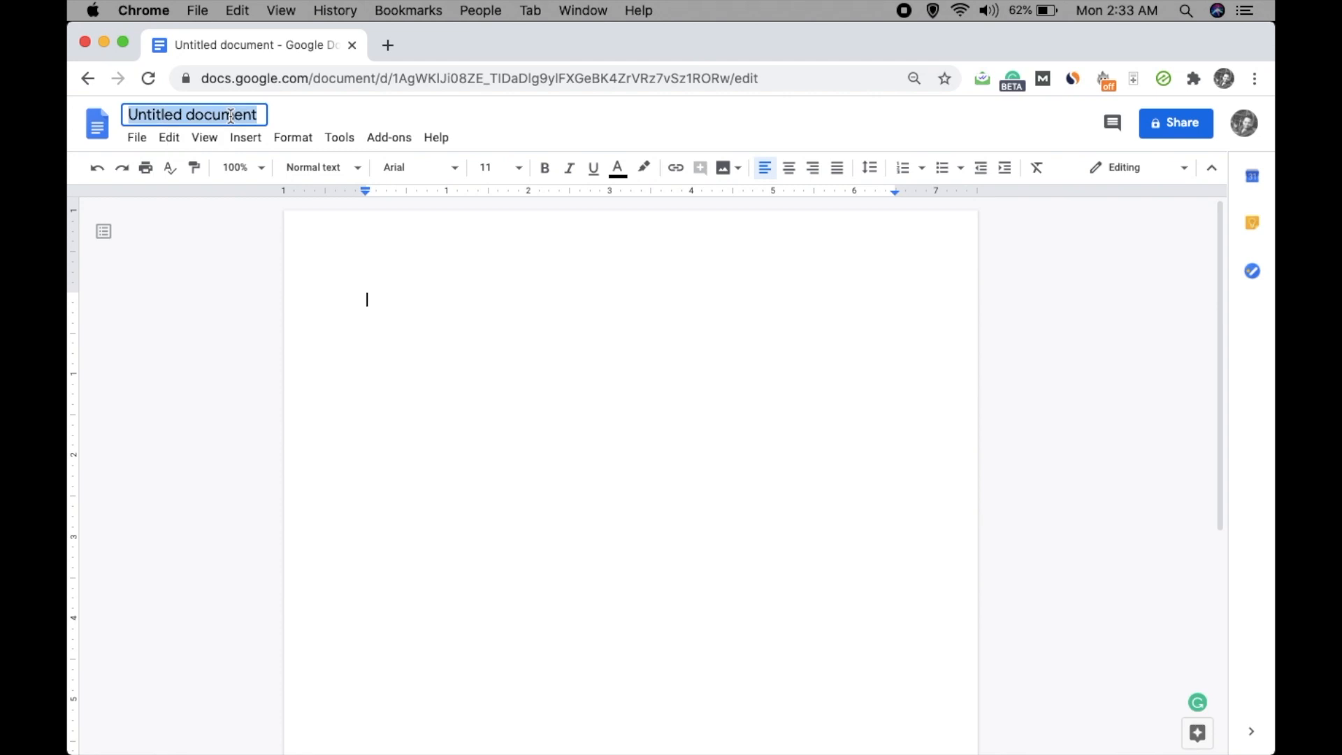
{"action": "type", "text": "test"}
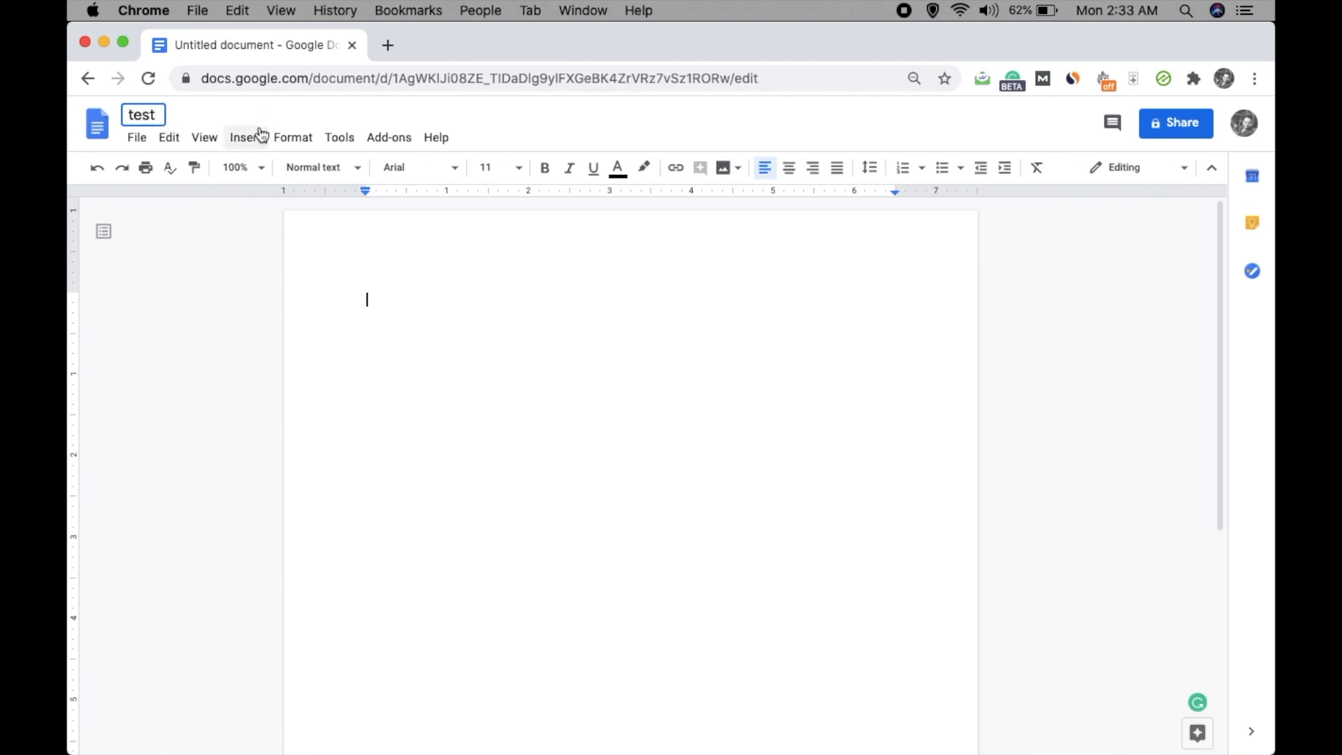
{"action": "type", "text": "Document"}
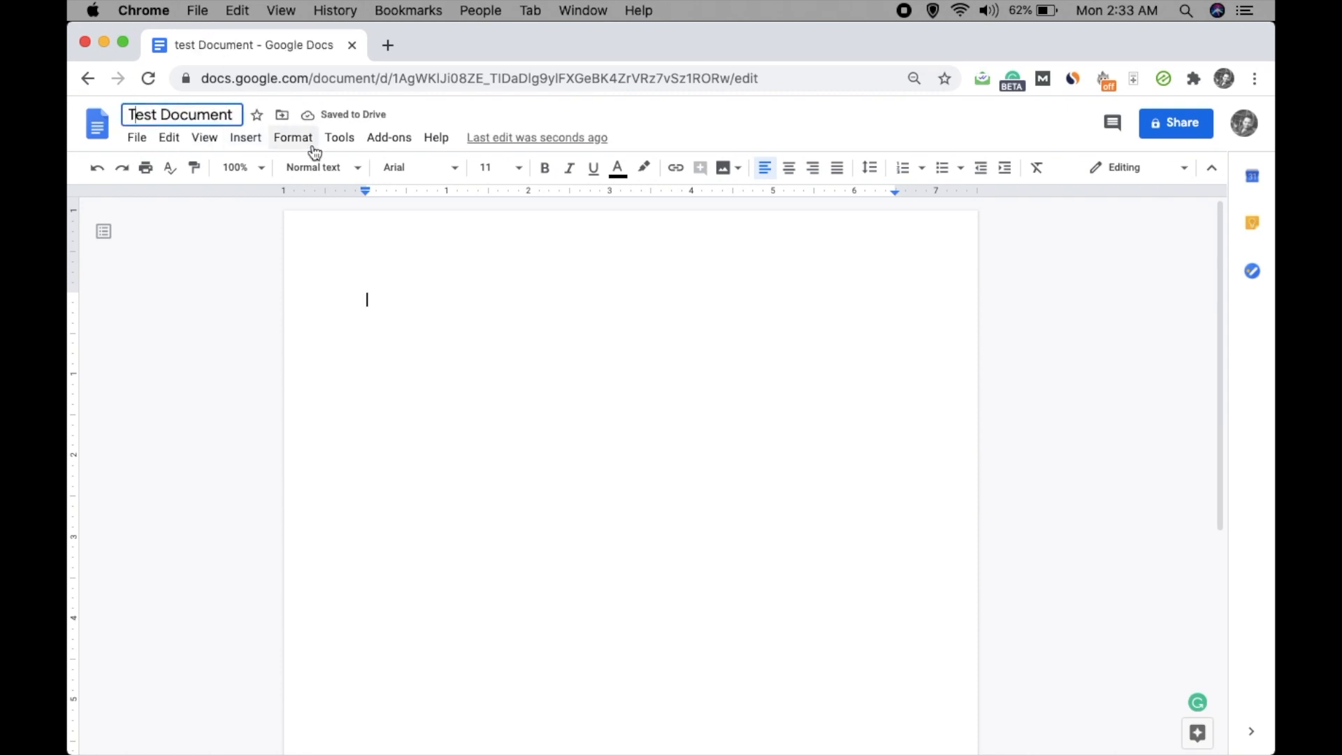
Insert a new drawing into Test Document.
{"action": "left_click", "coordinate": [246, 137]}
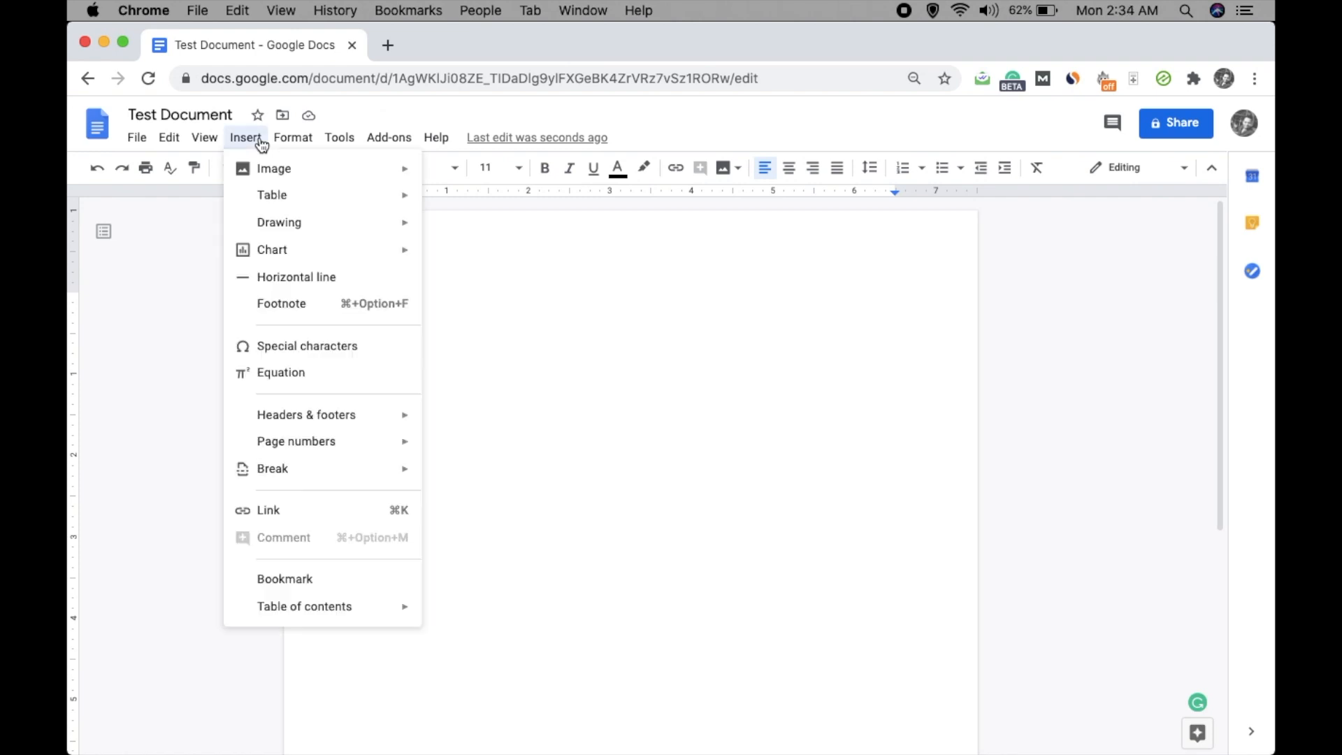
{"action": "mouse_move", "coordinate": [278, 223]}
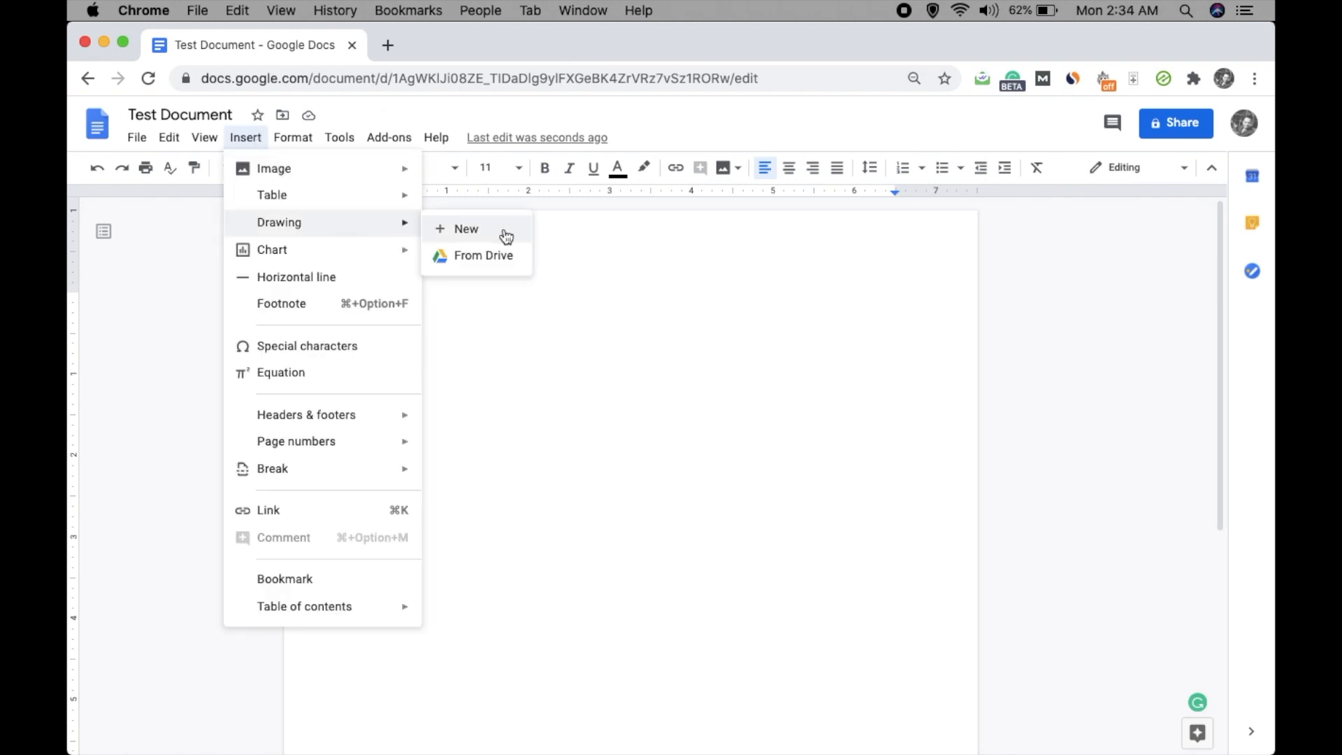
{"action": "left_click", "coordinate": [464, 230]}
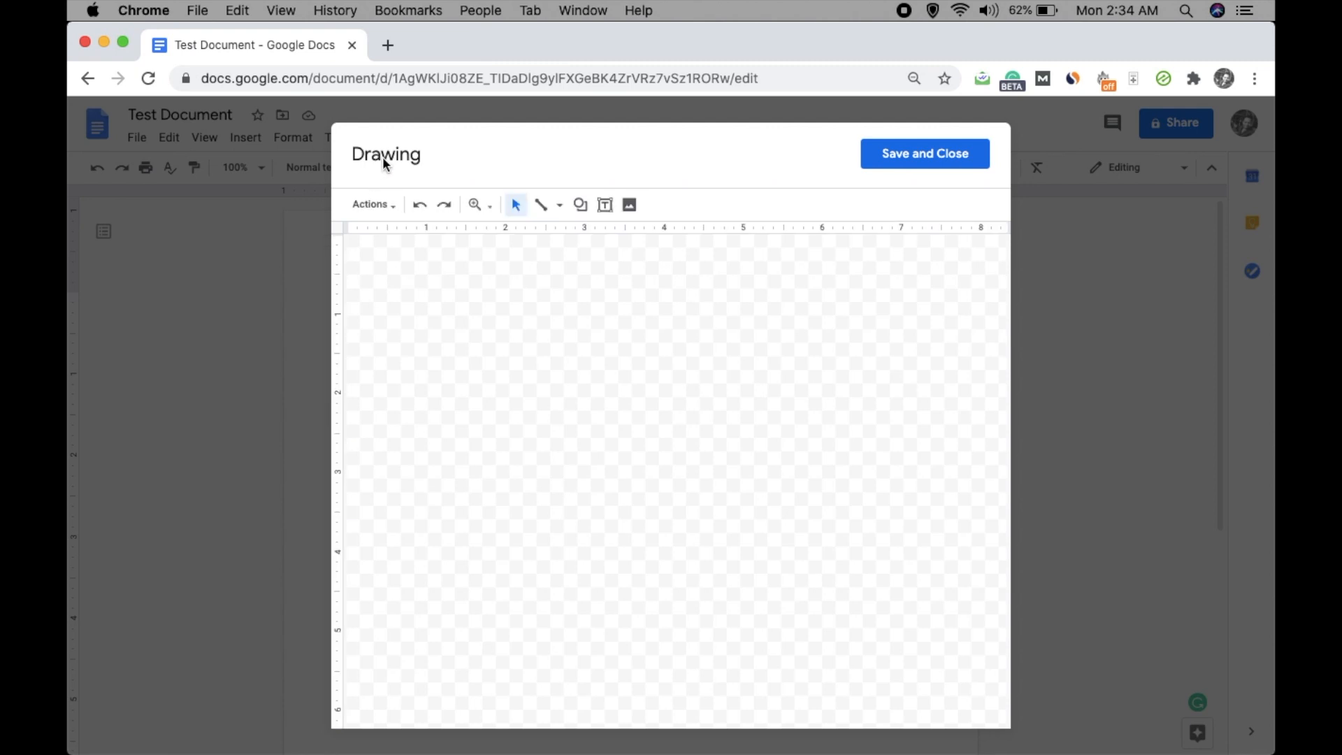
{"action": "mouse_move", "coordinate": [487, 164]}
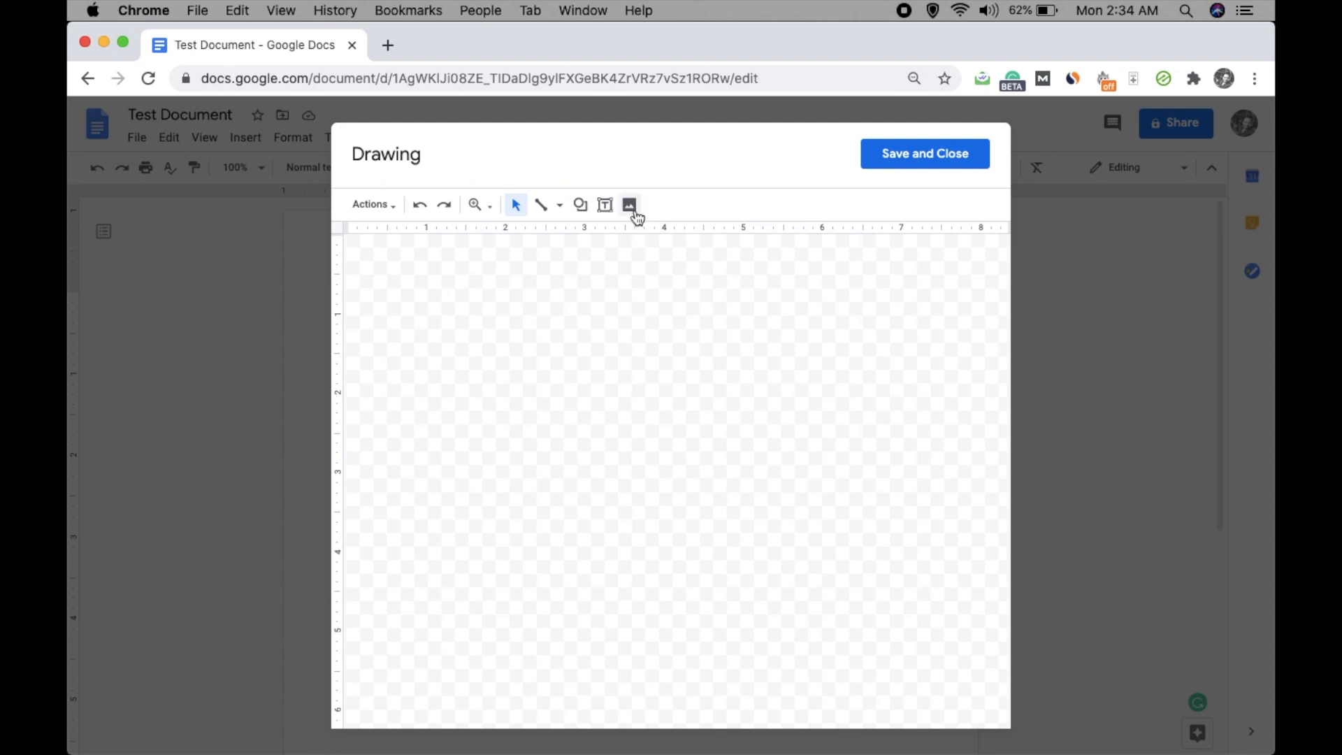
Upload atsh.jpg from Desktop > Images onto the drawing canvas.
{"action": "left_click", "coordinate": [627, 205]}
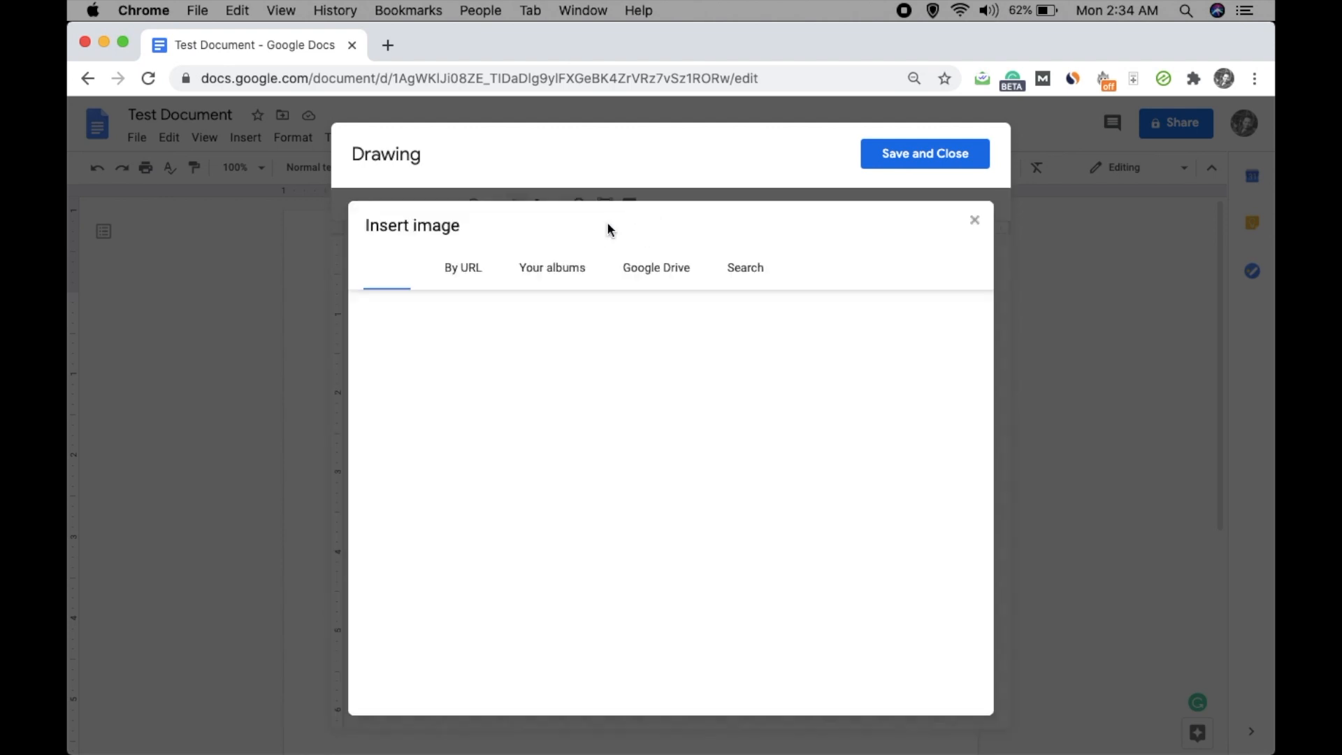
{"action": "left_click", "coordinate": [385, 267]}
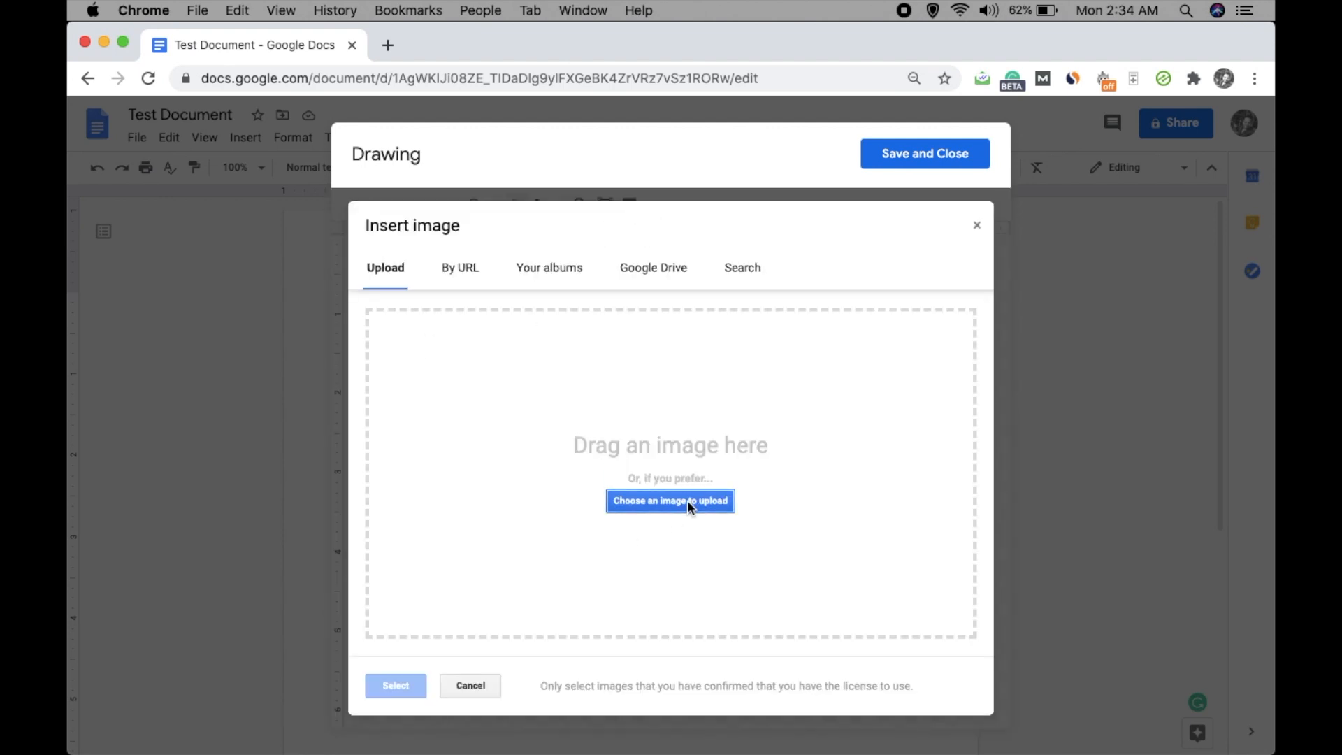
{"action": "left_click", "coordinate": [670, 500]}
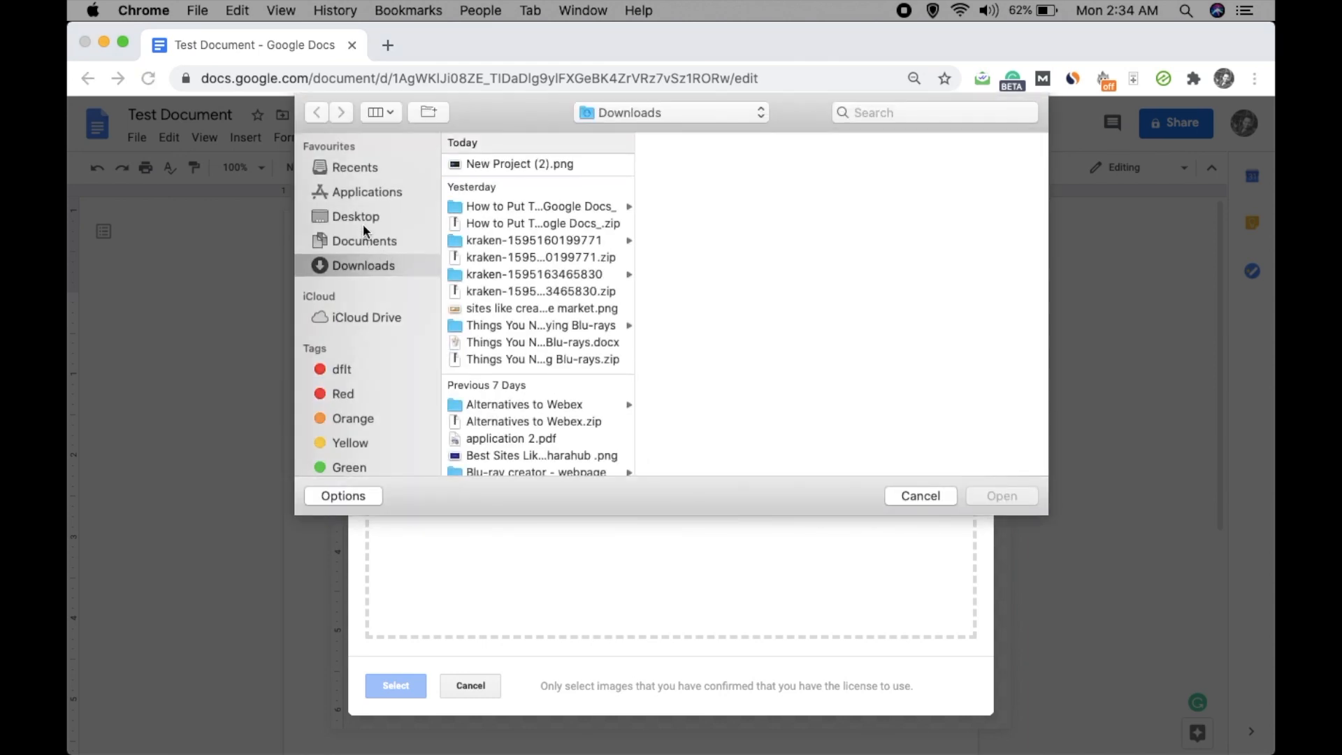
{"action": "left_click", "coordinate": [355, 215]}
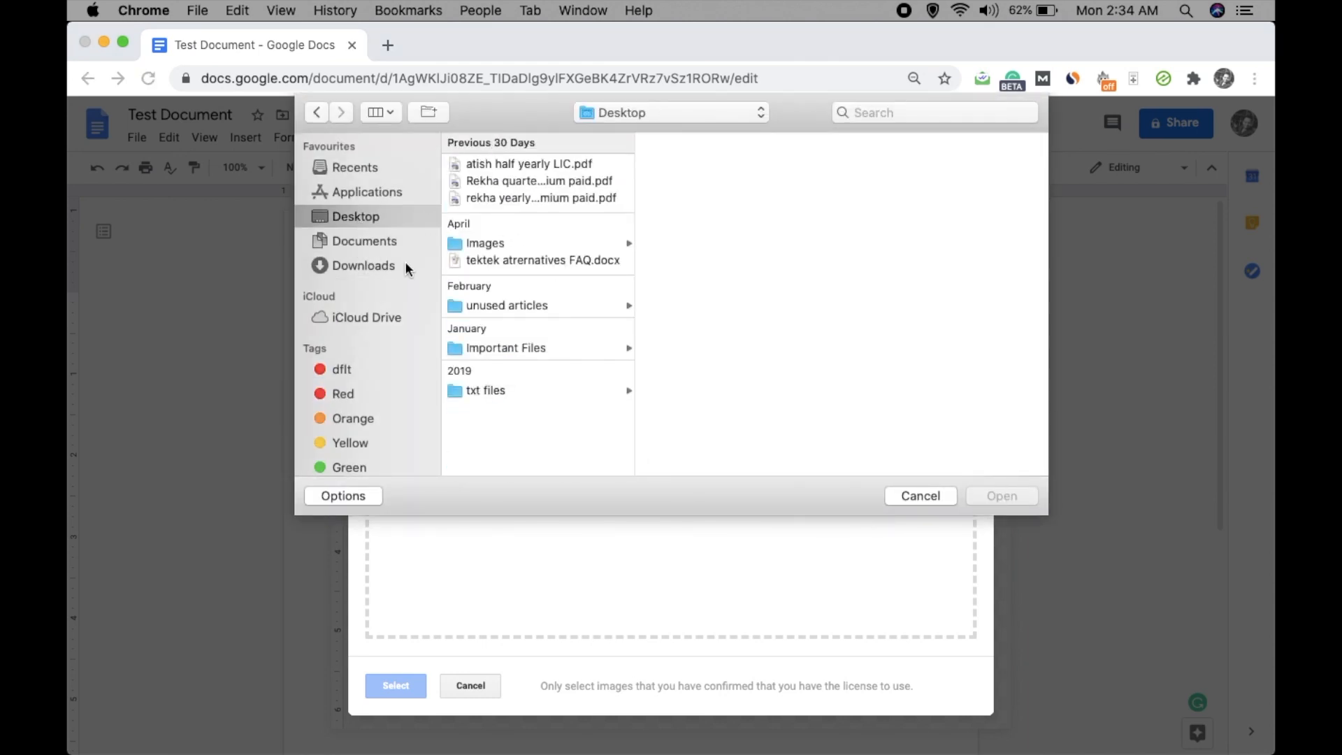
{"action": "mouse_move", "coordinate": [607, 235]}
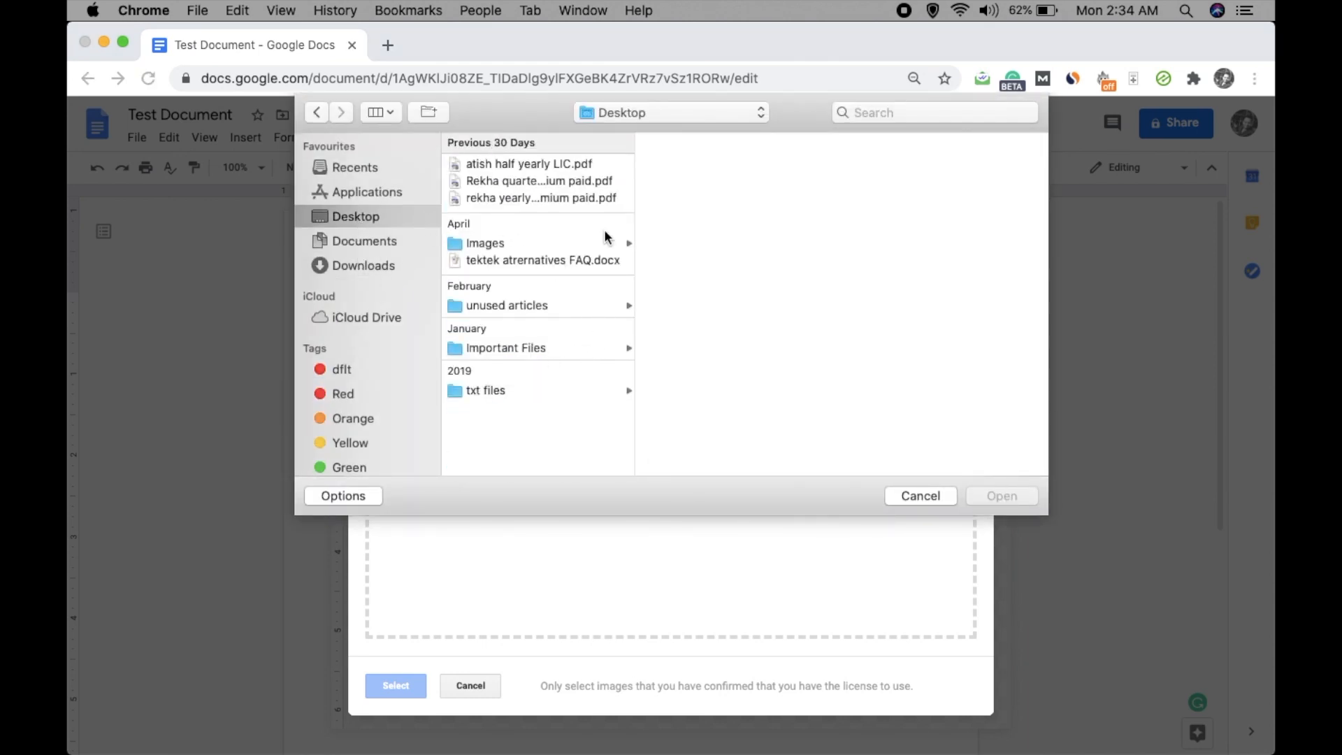
{"action": "left_click", "coordinate": [486, 243]}
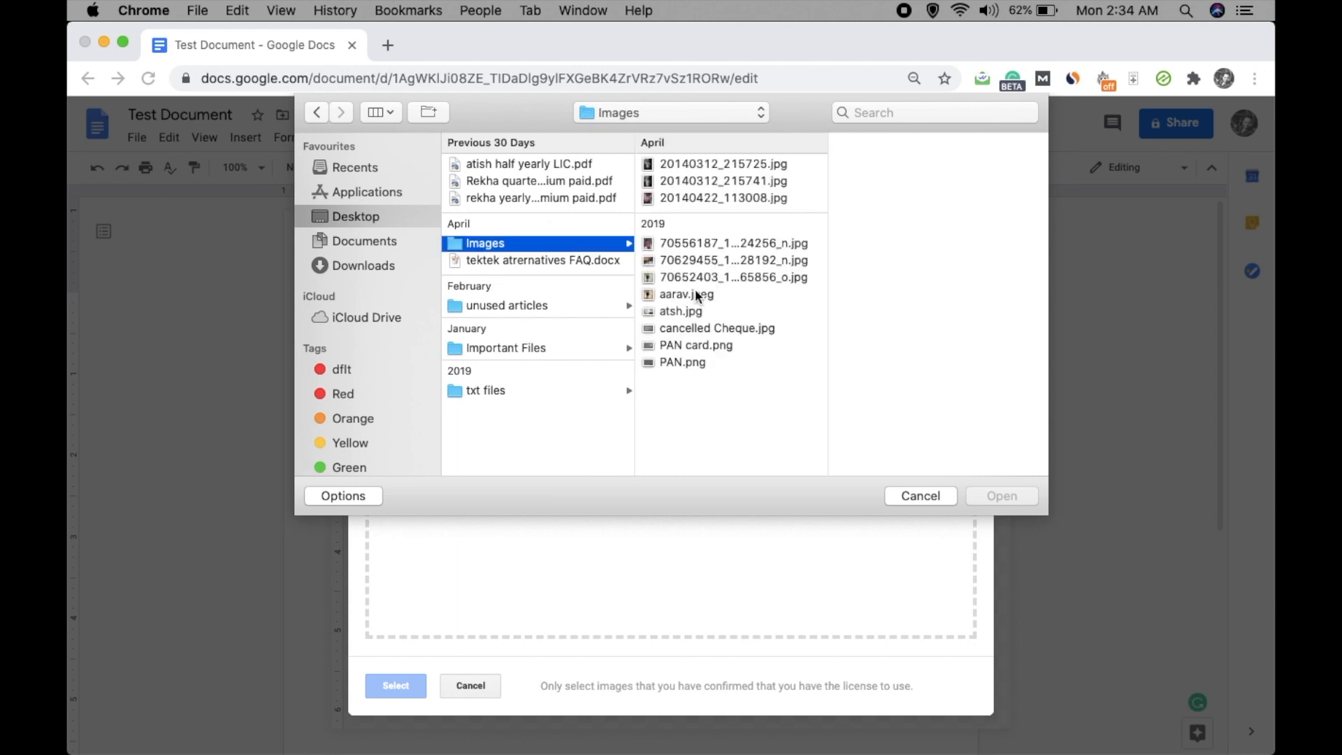
{"action": "left_click", "coordinate": [673, 311]}
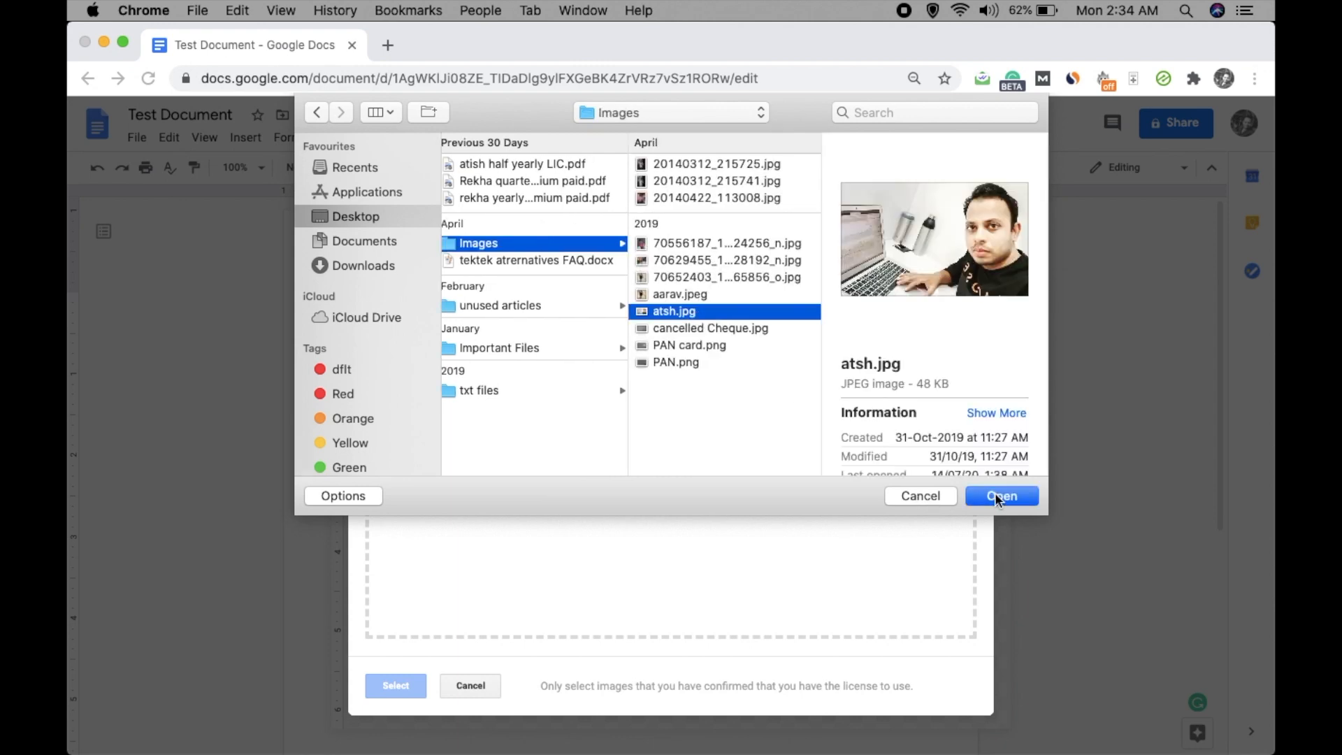
{"action": "left_click", "coordinate": [1001, 495]}
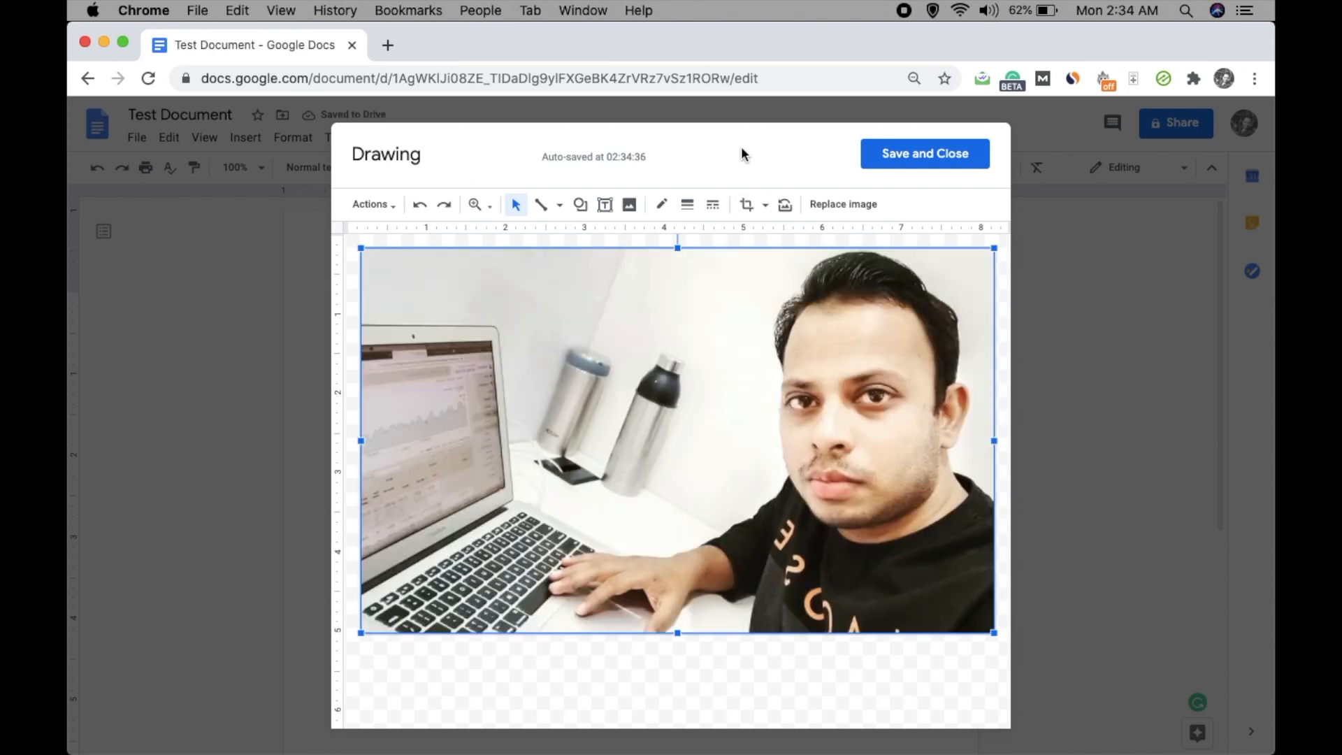
{"action": "mouse_move", "coordinate": [604, 205]}
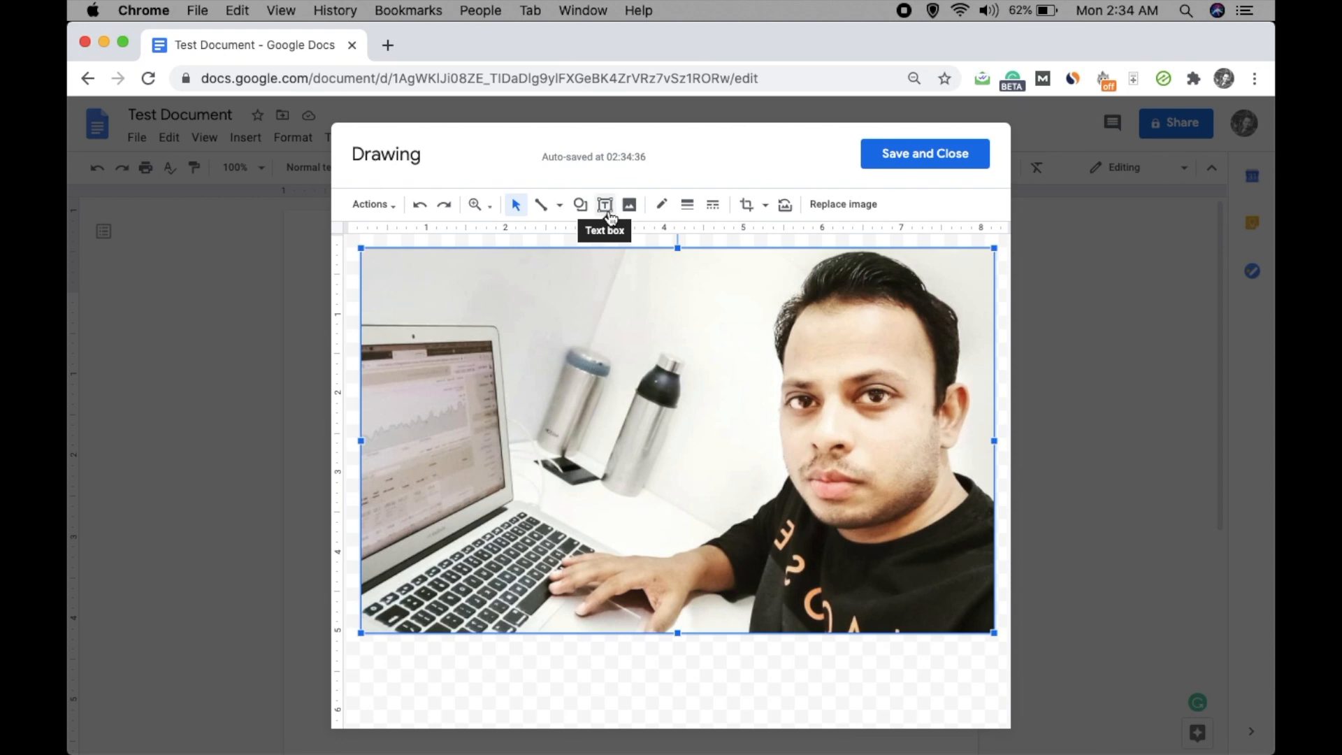
{"action": "left_click", "coordinate": [607, 204]}
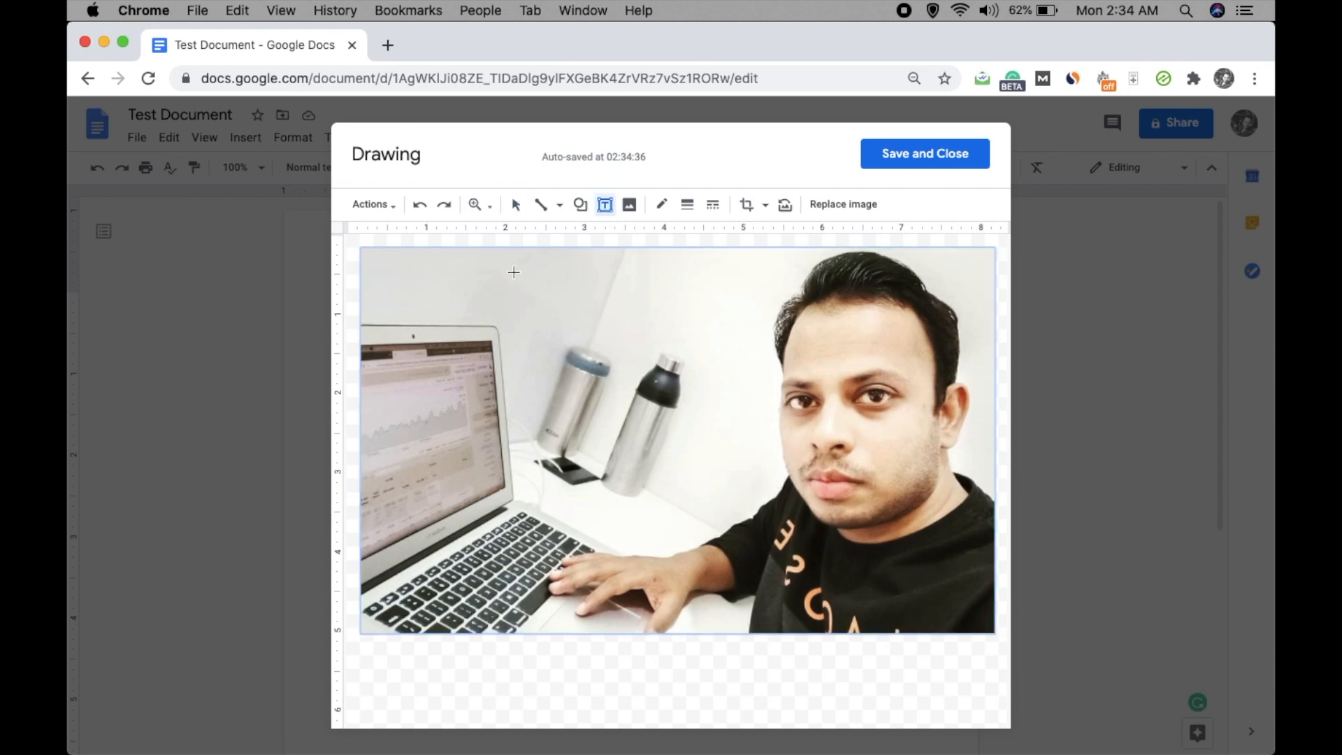
{"action": "left_click_drag", "start_coordinate": [513, 273], "coordinate": [1002, 330]}
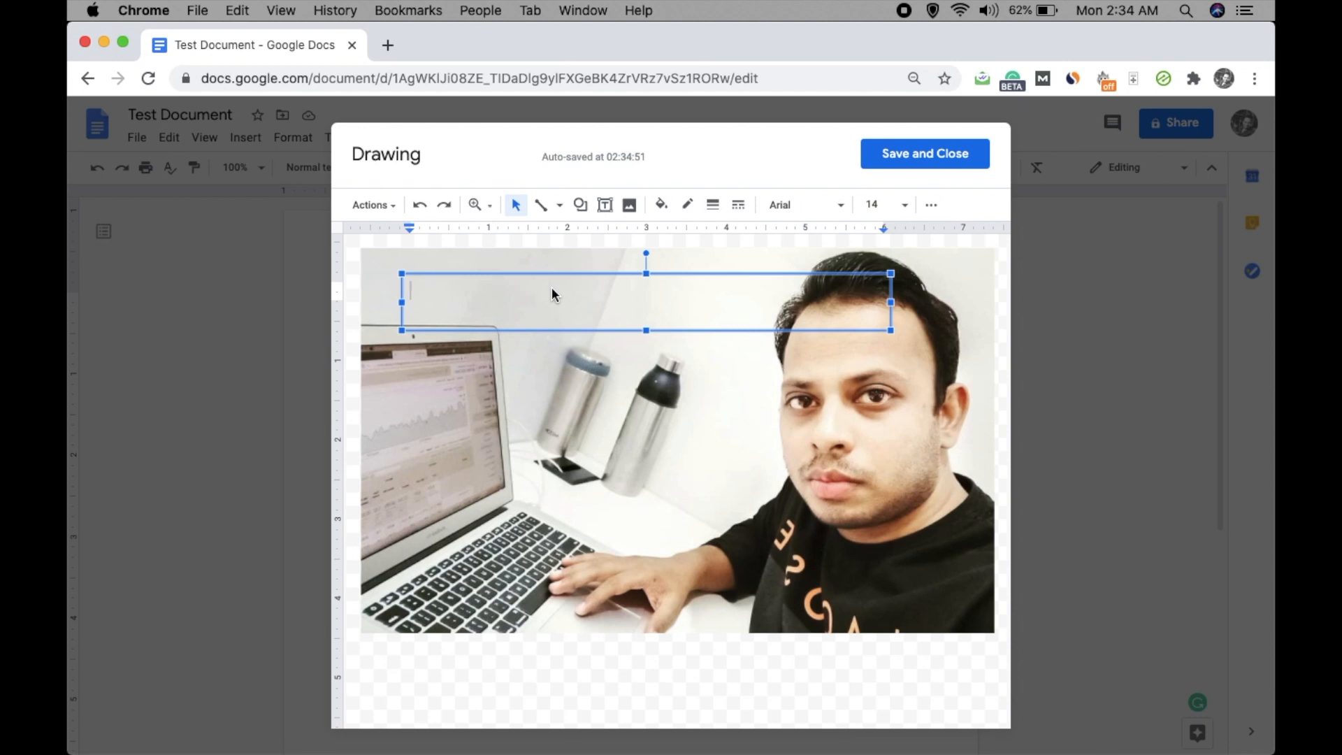
{"action": "type", "text": "hey,"}
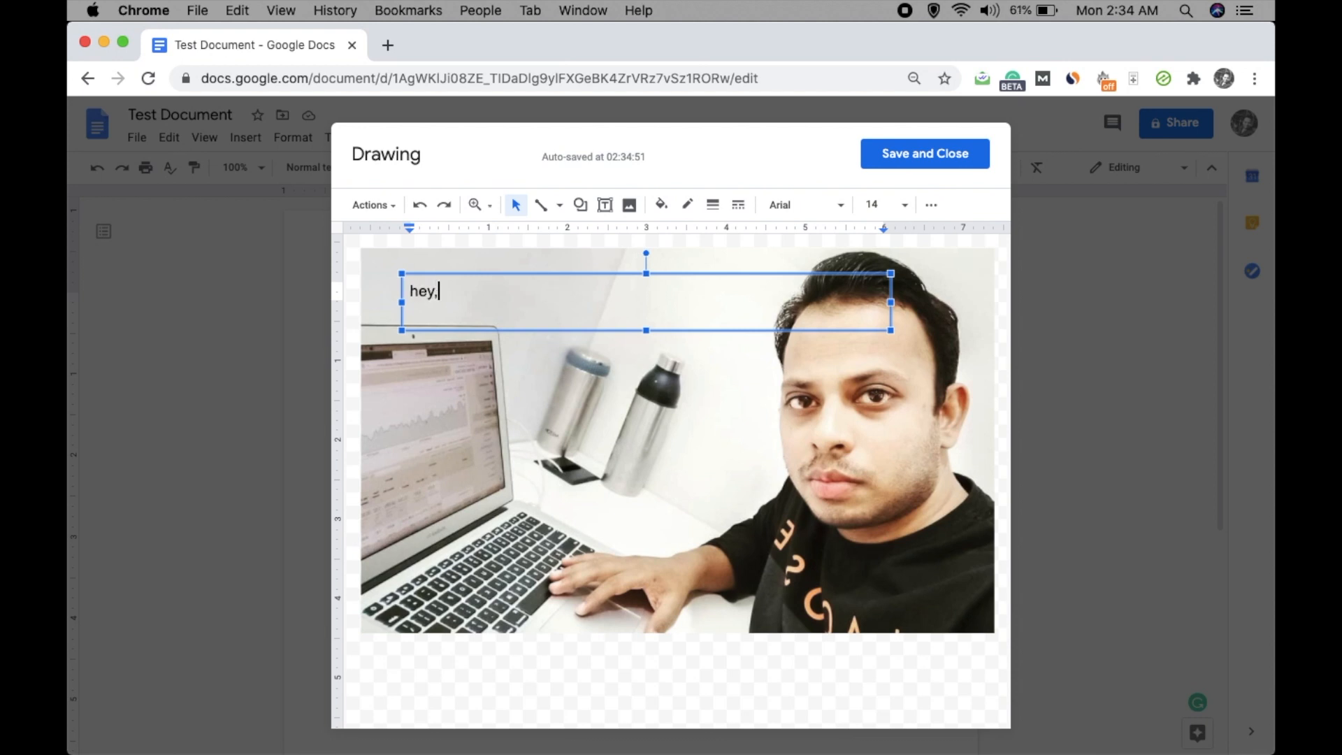
{"action": "type", "text": "Hey, I am Atish Ranj"}
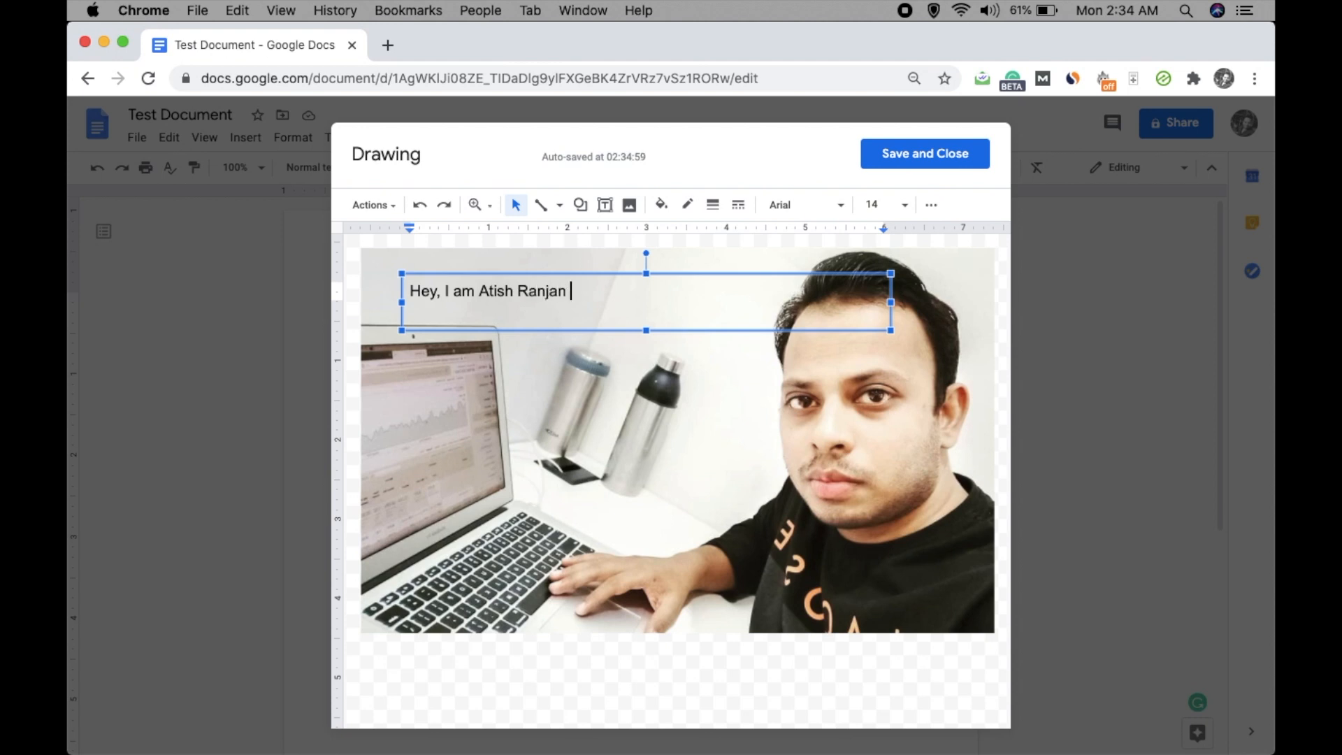
{"action": "type", "text": "and I blog at"}
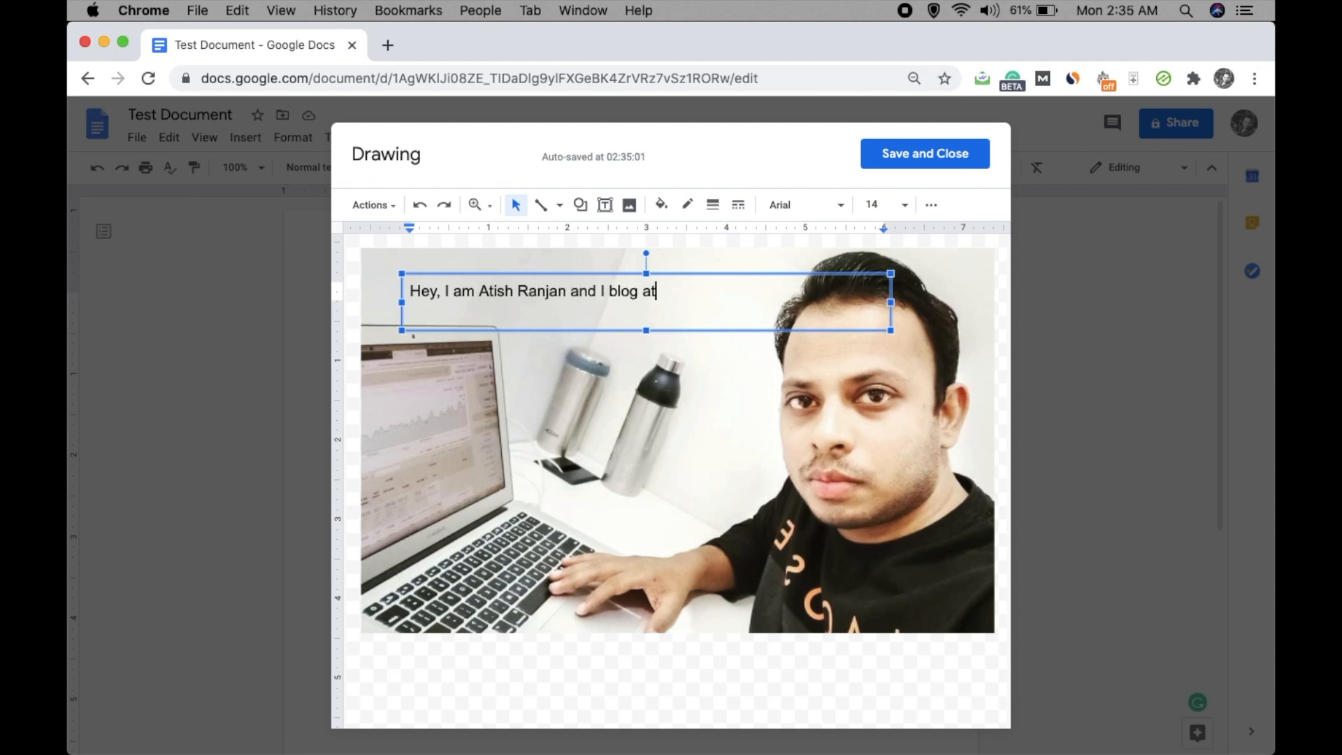
{"action": "type", "text": "www."}
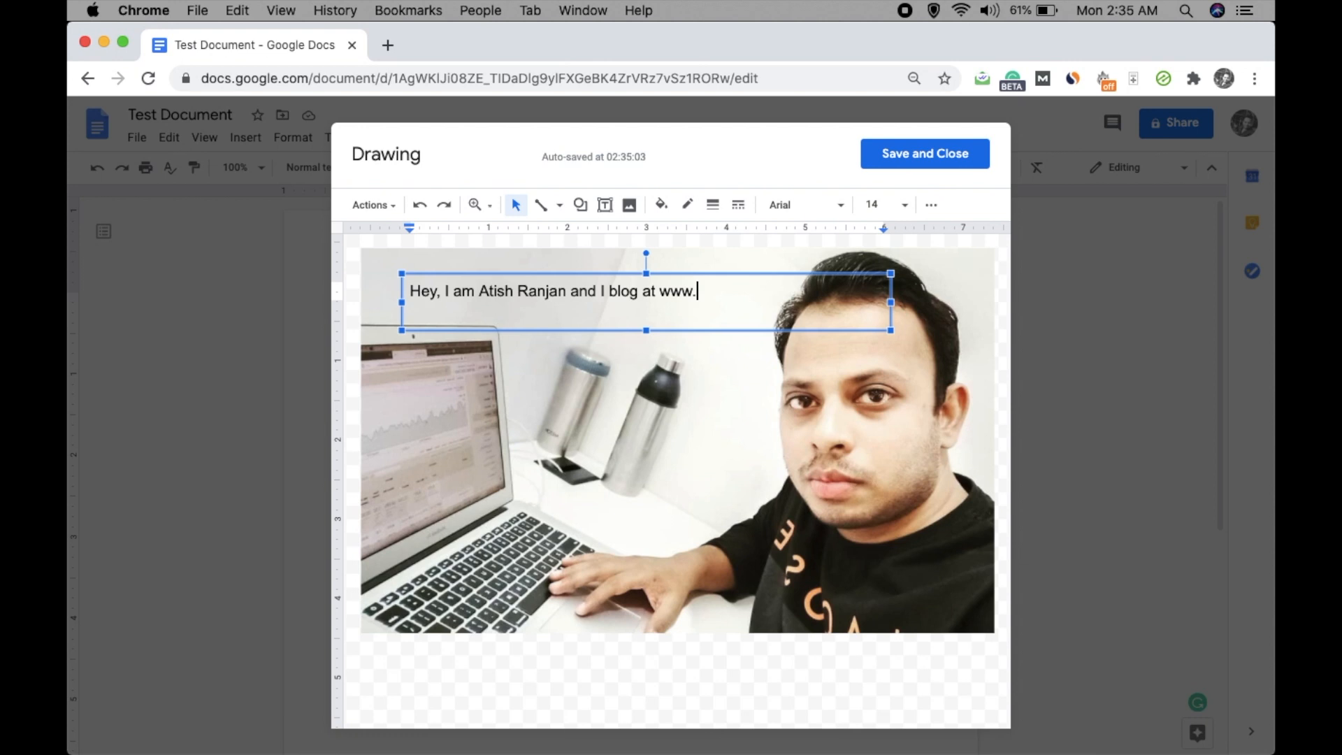
{"action": "type", "text": "techtrickswo"}
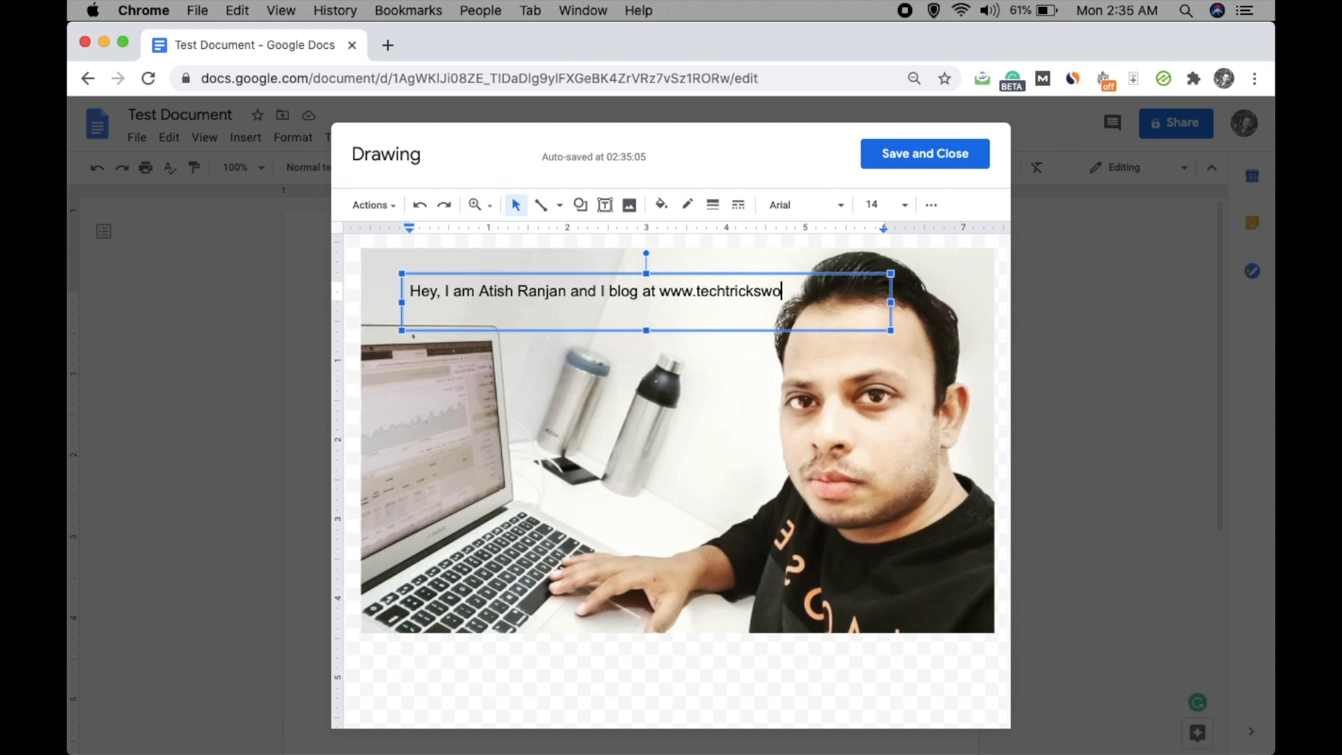
{"action": "type", "text": "rld.com"}
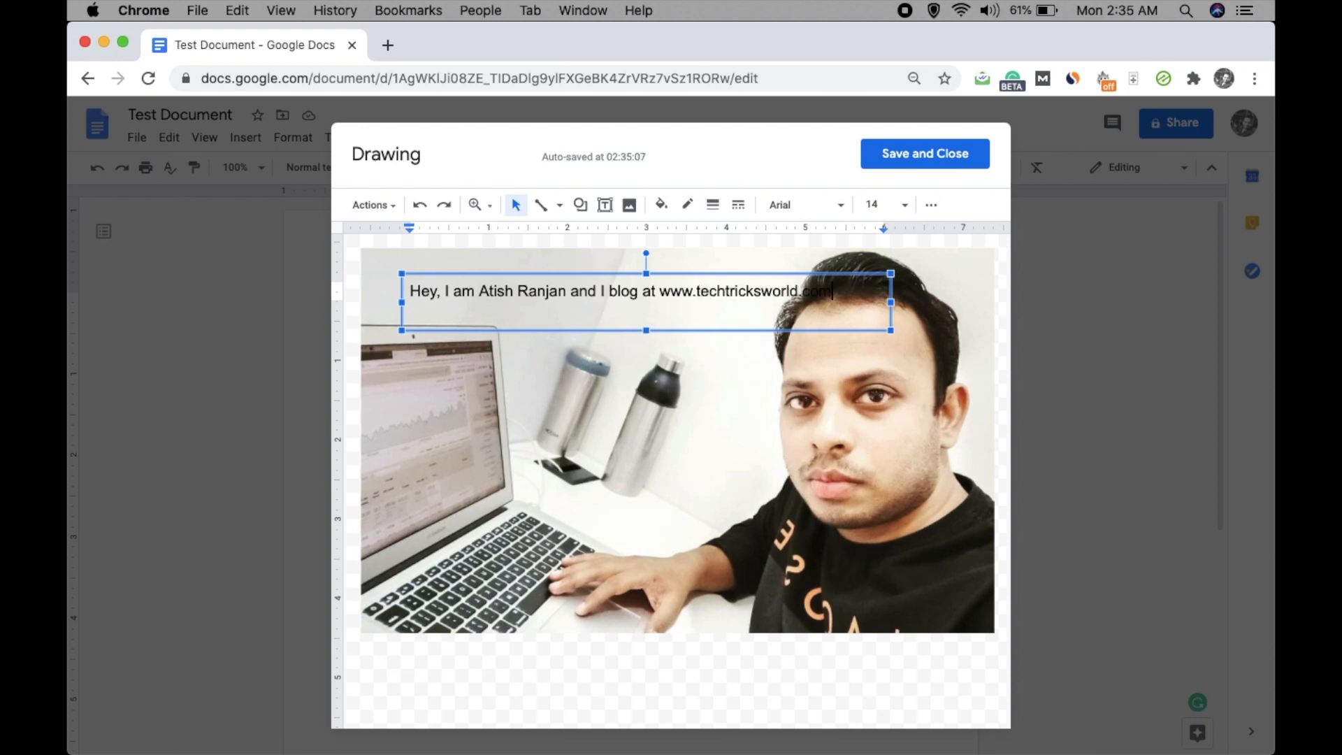
{"action": "mouse_move", "coordinate": [896, 301]}
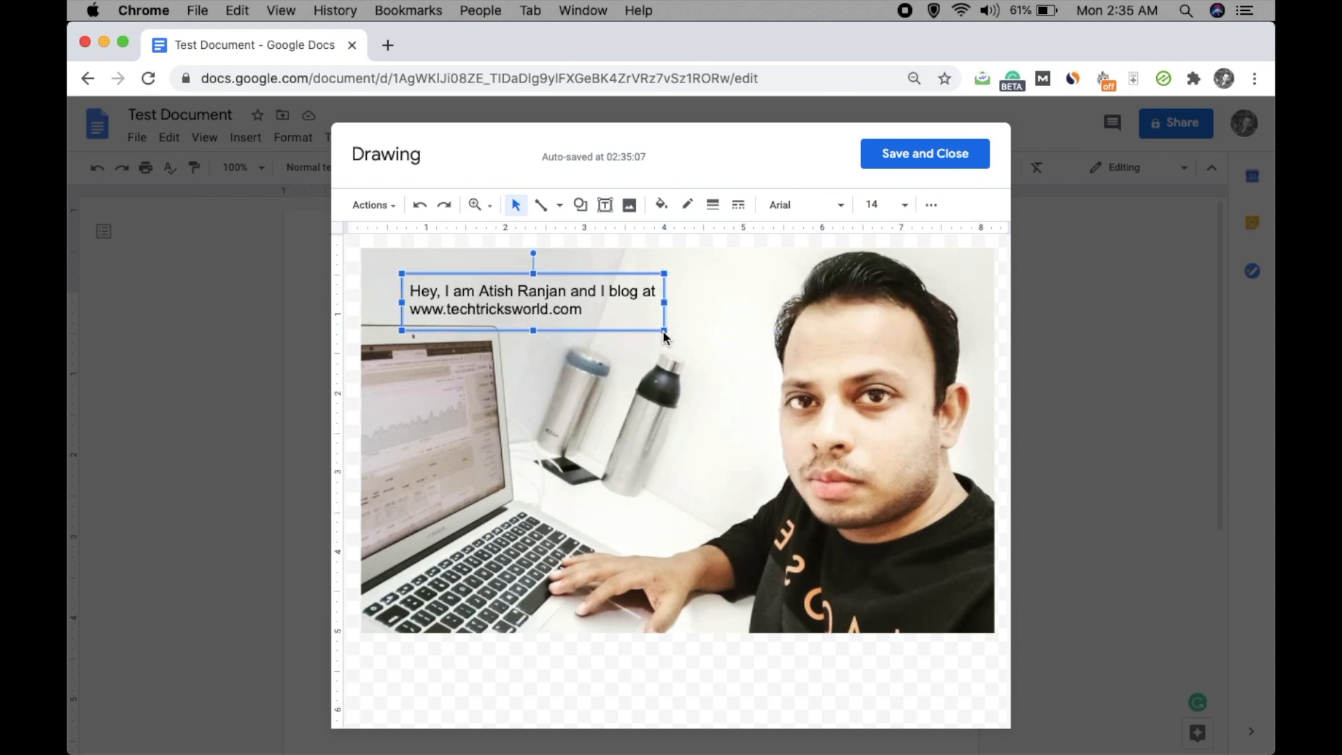
Move the narrowed text box to the top centre of the photo.
{"action": "left_click_drag", "start_coordinate": [664, 334], "coordinate": [673, 351]}
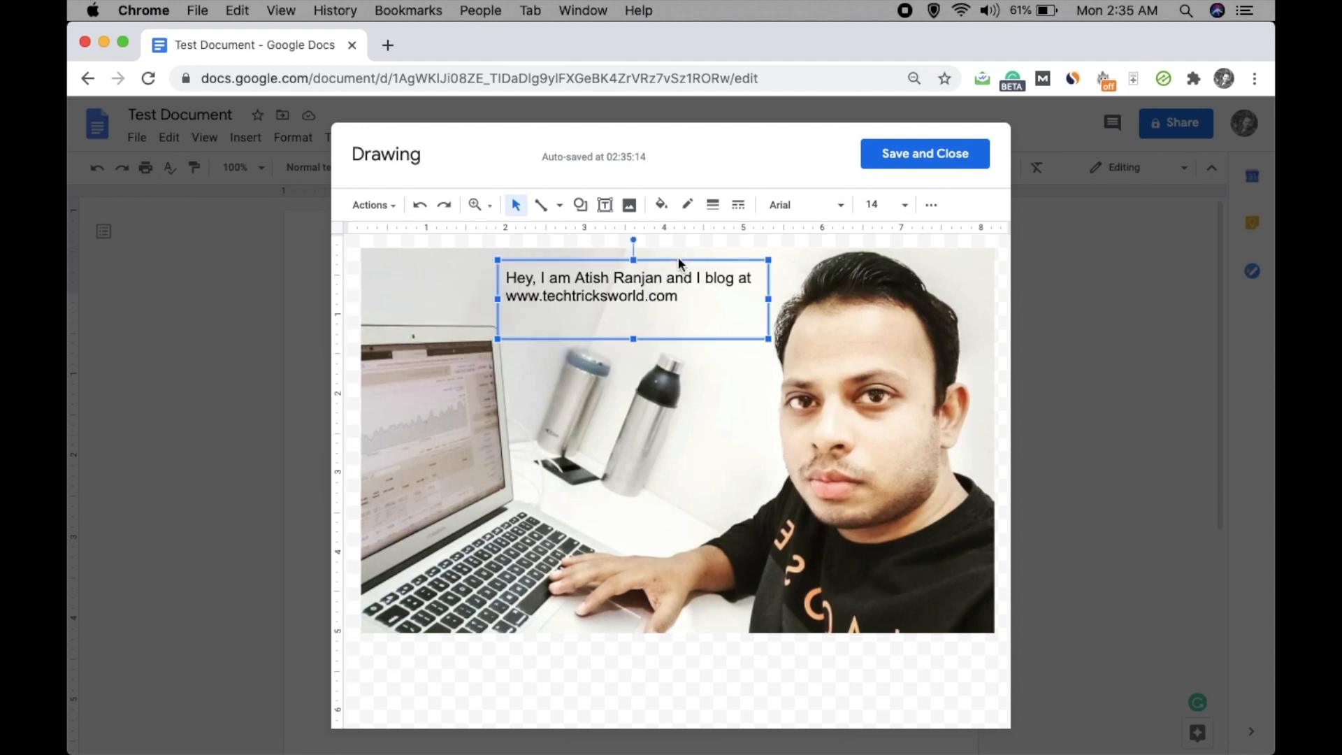
{"action": "mouse_move", "coordinate": [661, 204]}
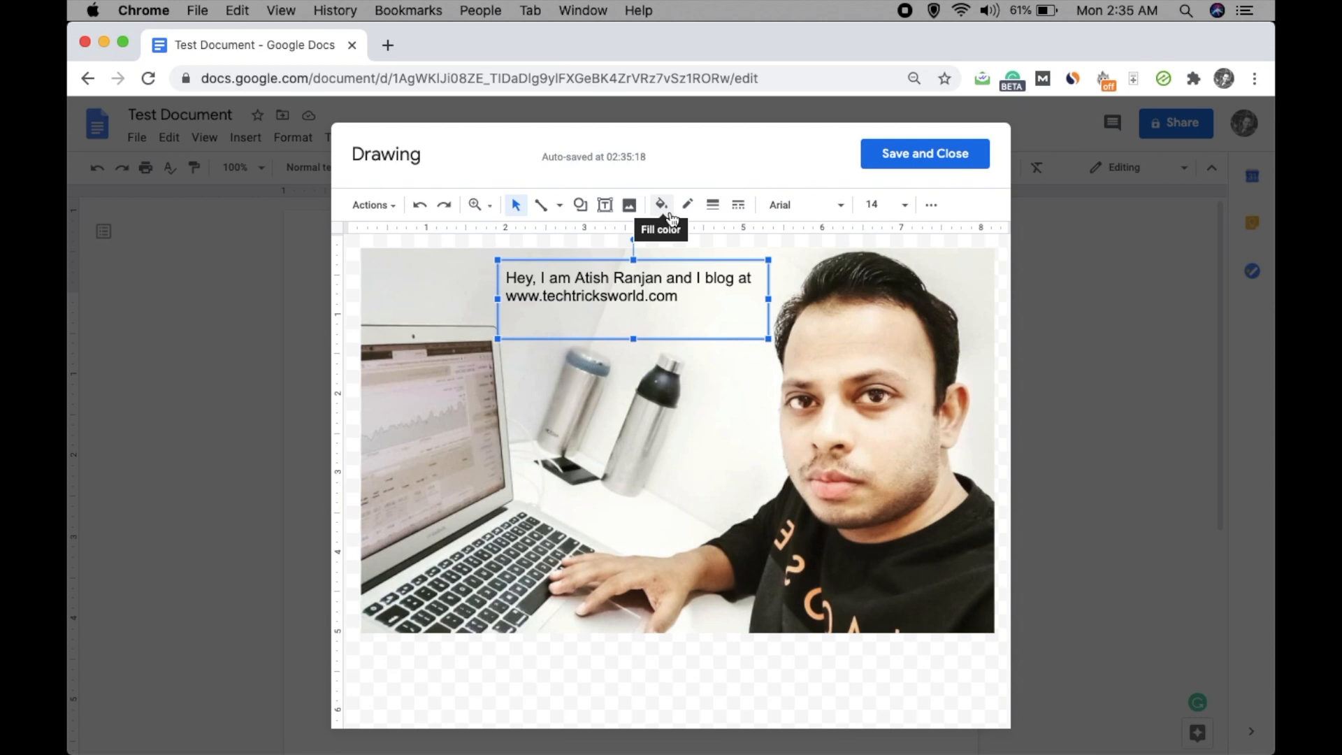
Give the text box a pale yellow fill and make the intro text red.
{"action": "left_click", "coordinate": [660, 204]}
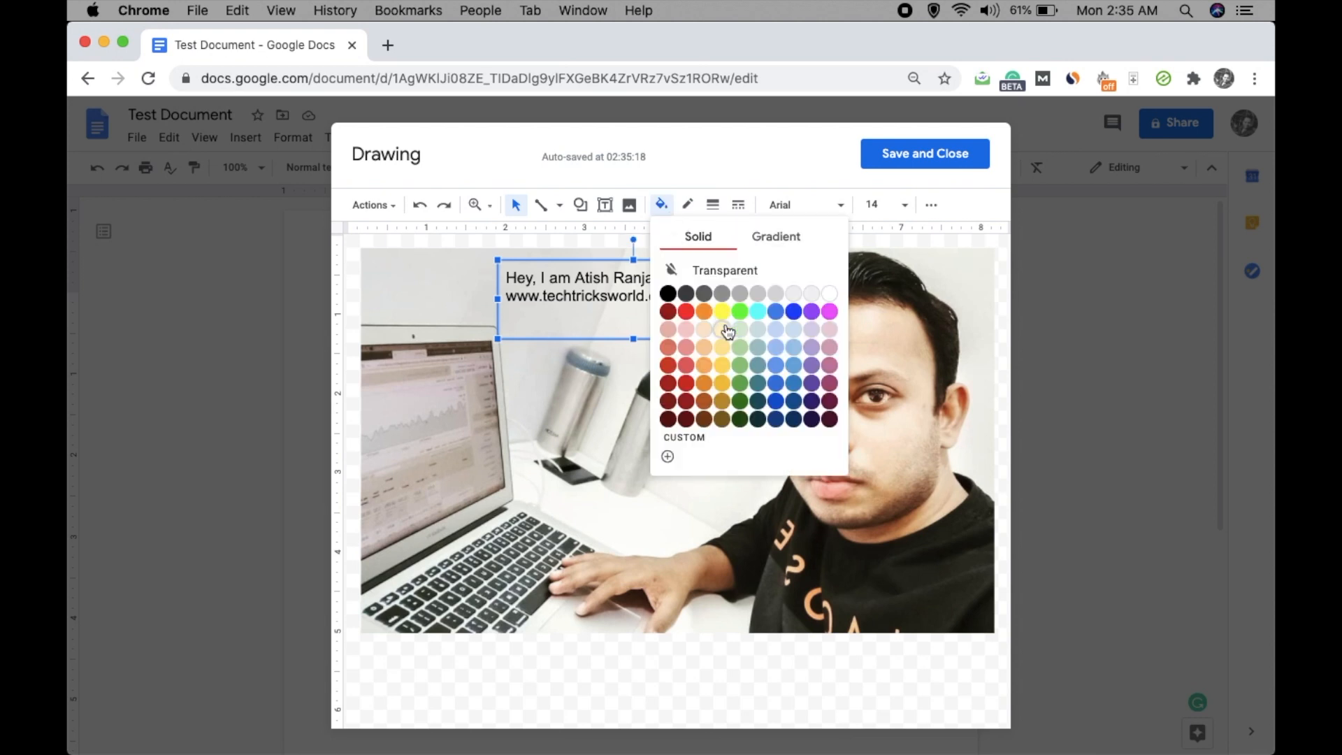
{"action": "left_click", "coordinate": [720, 330]}
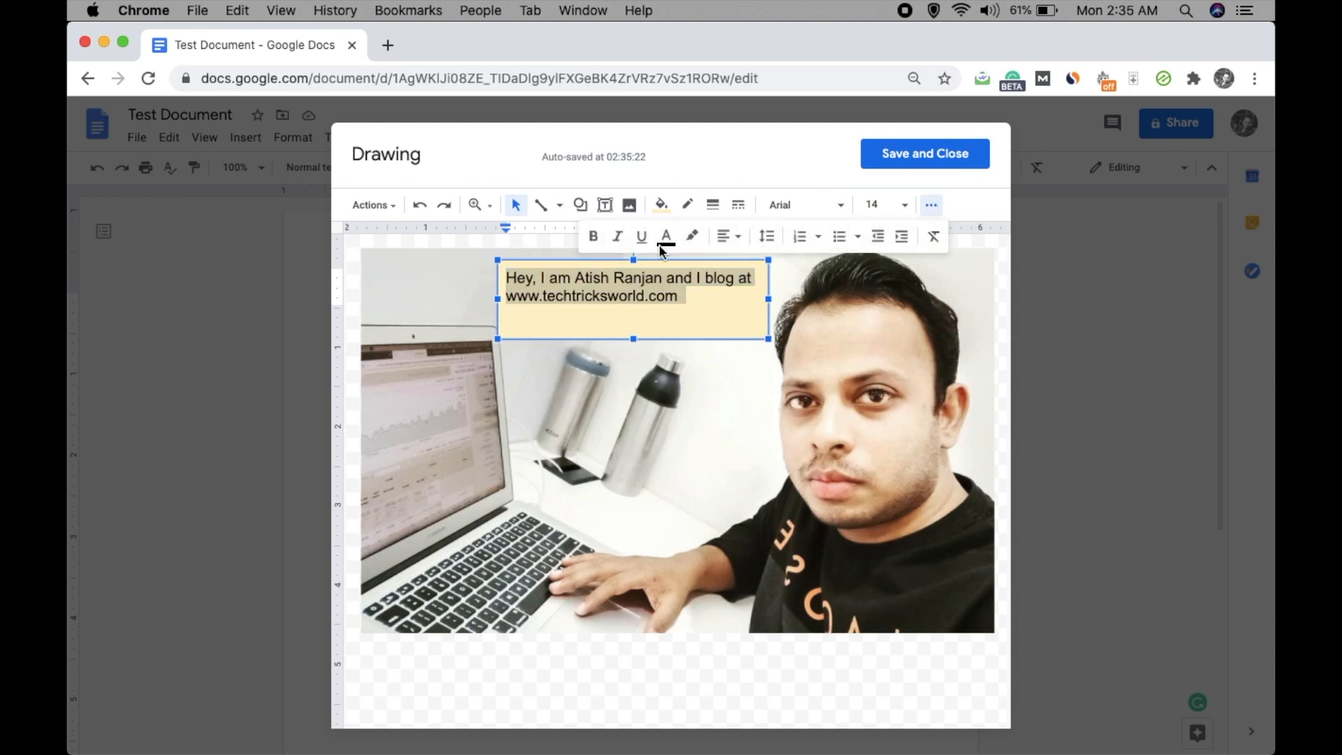
{"action": "left_click", "coordinate": [667, 236]}
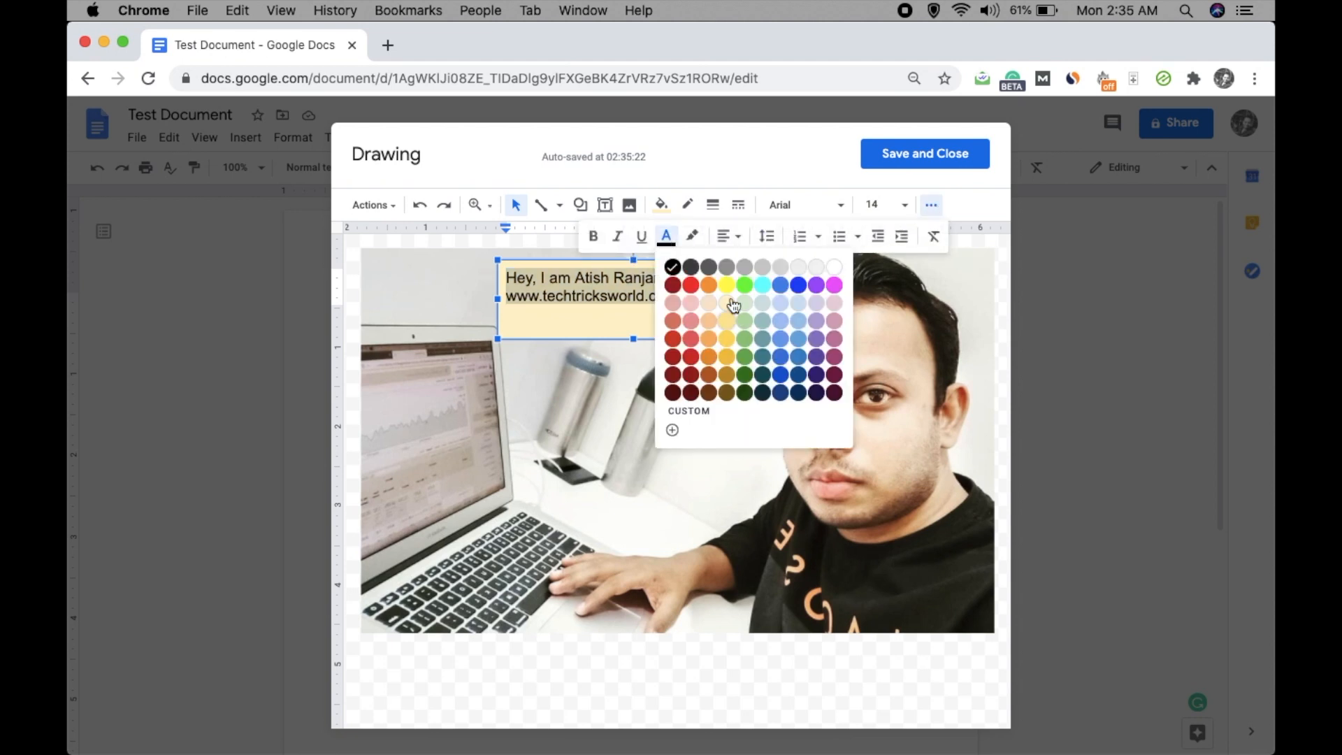
{"action": "left_click", "coordinate": [691, 282]}
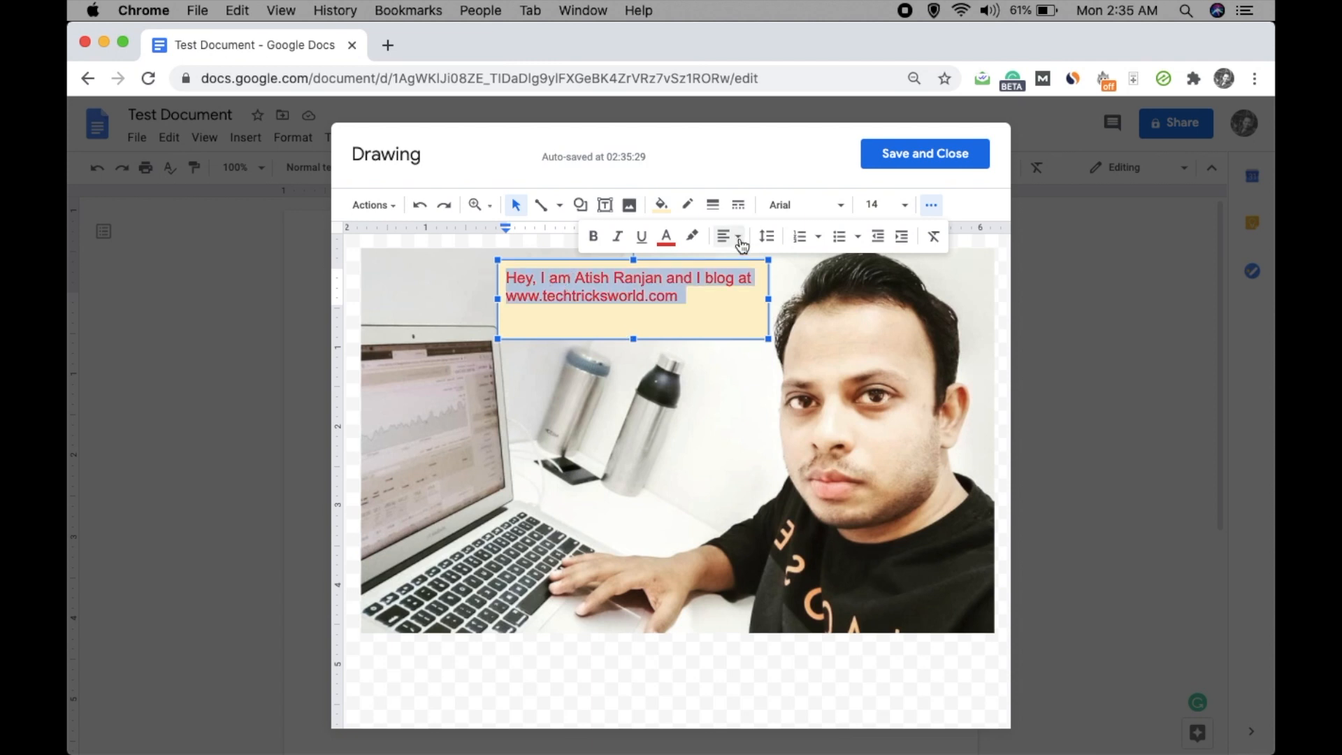
Align the intro text Center horizontally and Middle vertically in the box.
{"action": "left_click", "coordinate": [735, 236]}
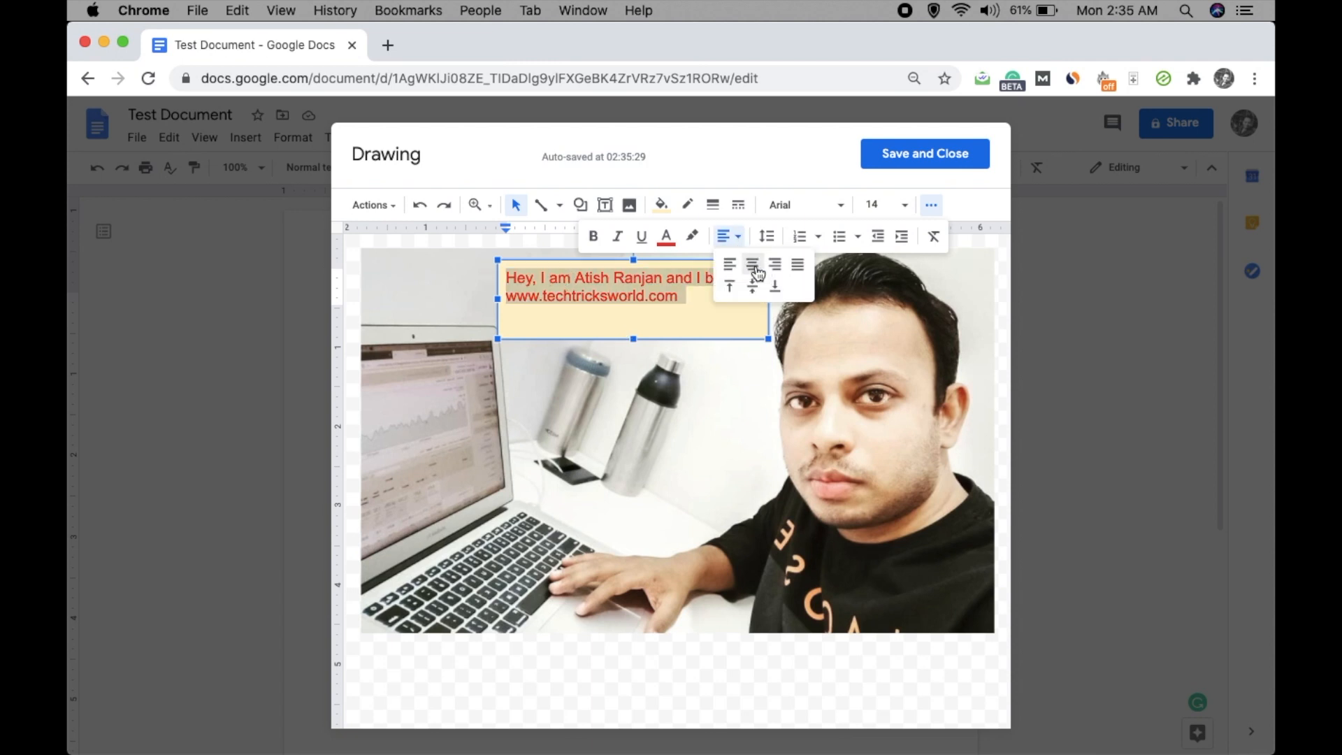
{"action": "left_click", "coordinate": [751, 266]}
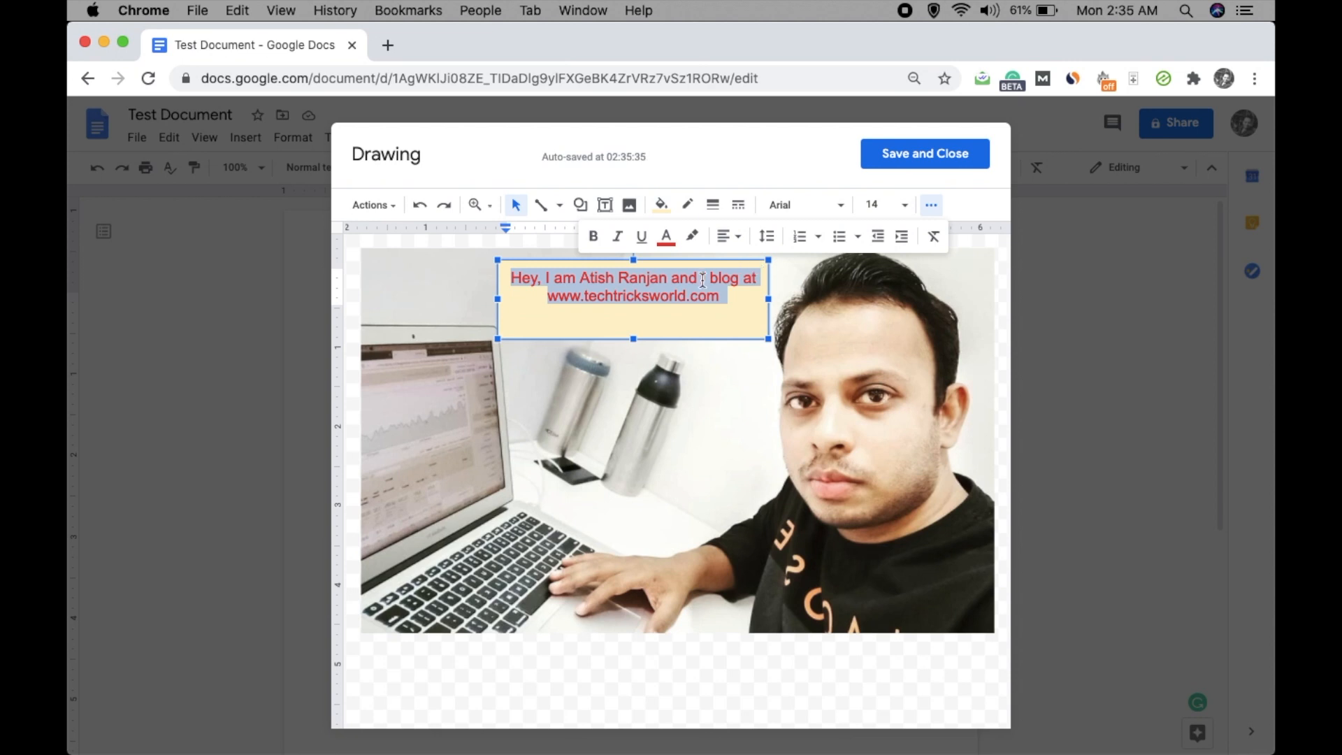
{"action": "mouse_move", "coordinate": [726, 236]}
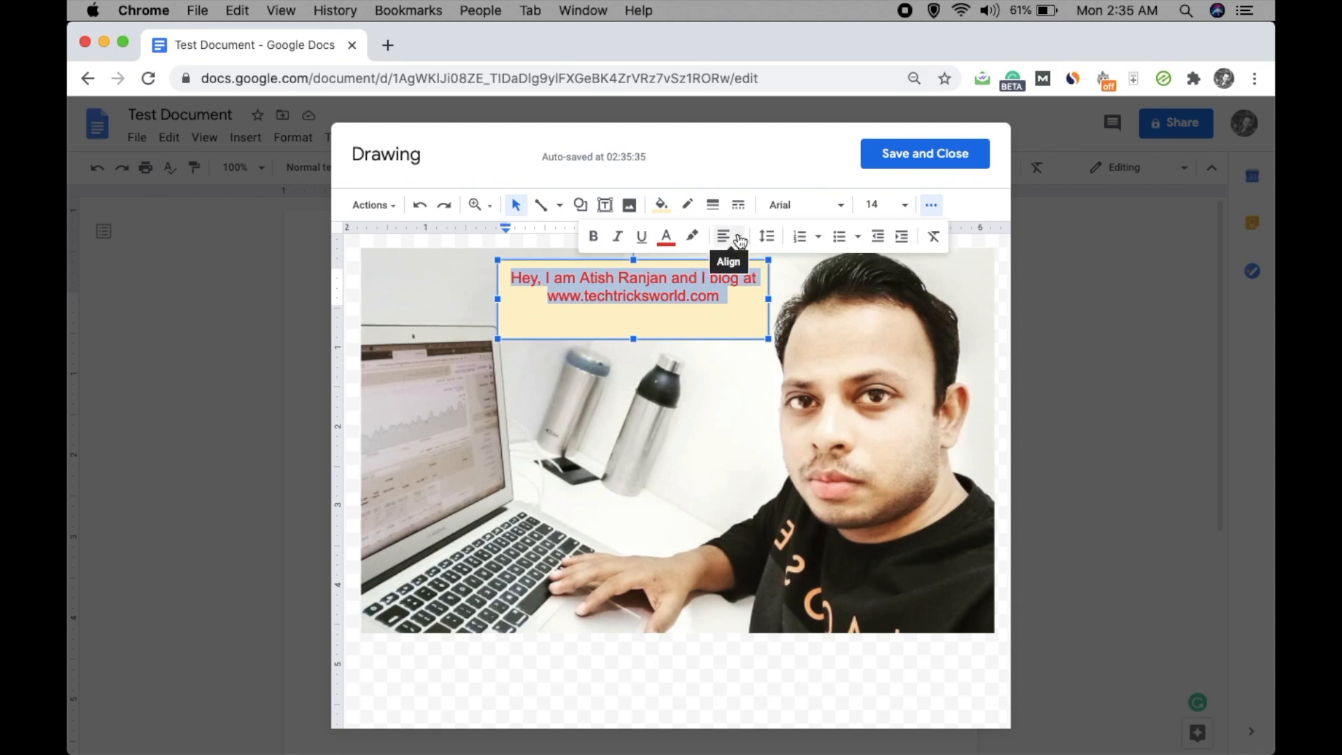
{"action": "left_click", "coordinate": [724, 235]}
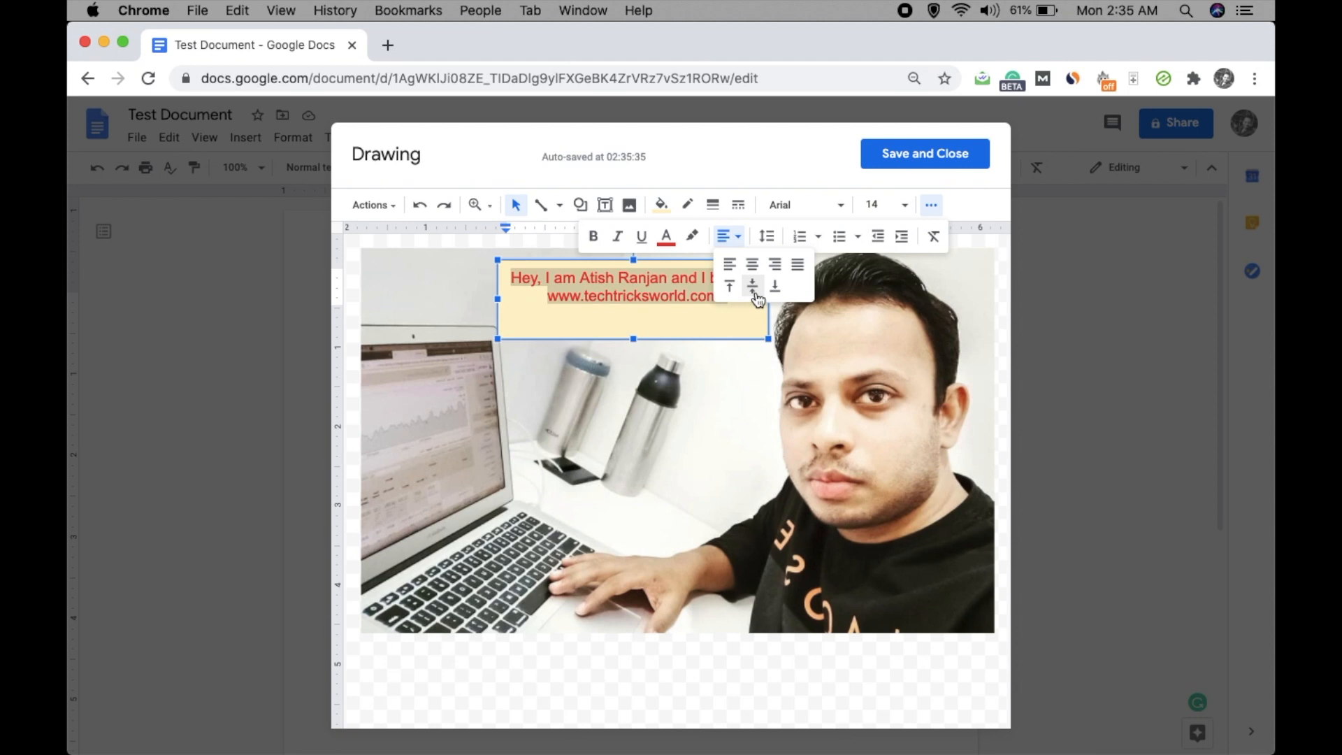
{"action": "left_click", "coordinate": [752, 287]}
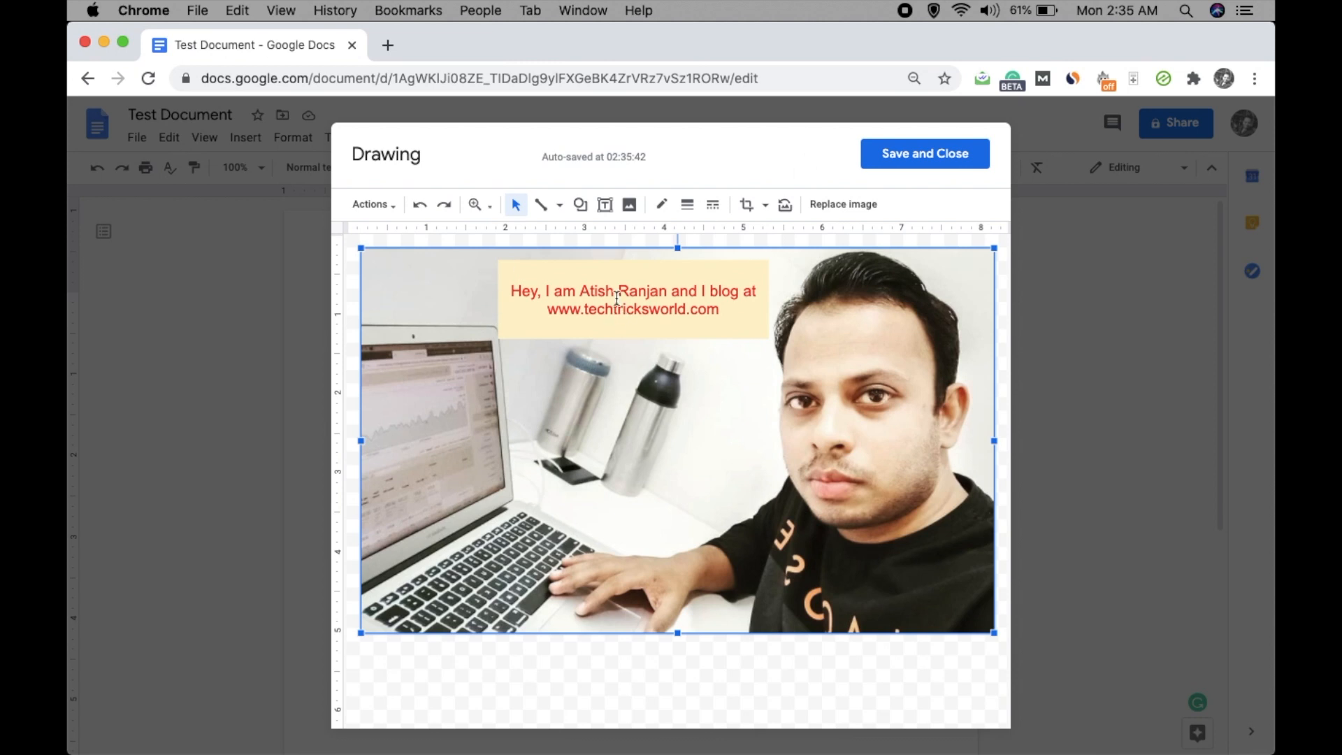
Save and close the drawing so it lands in Test Document.
{"action": "left_click", "coordinate": [632, 299]}
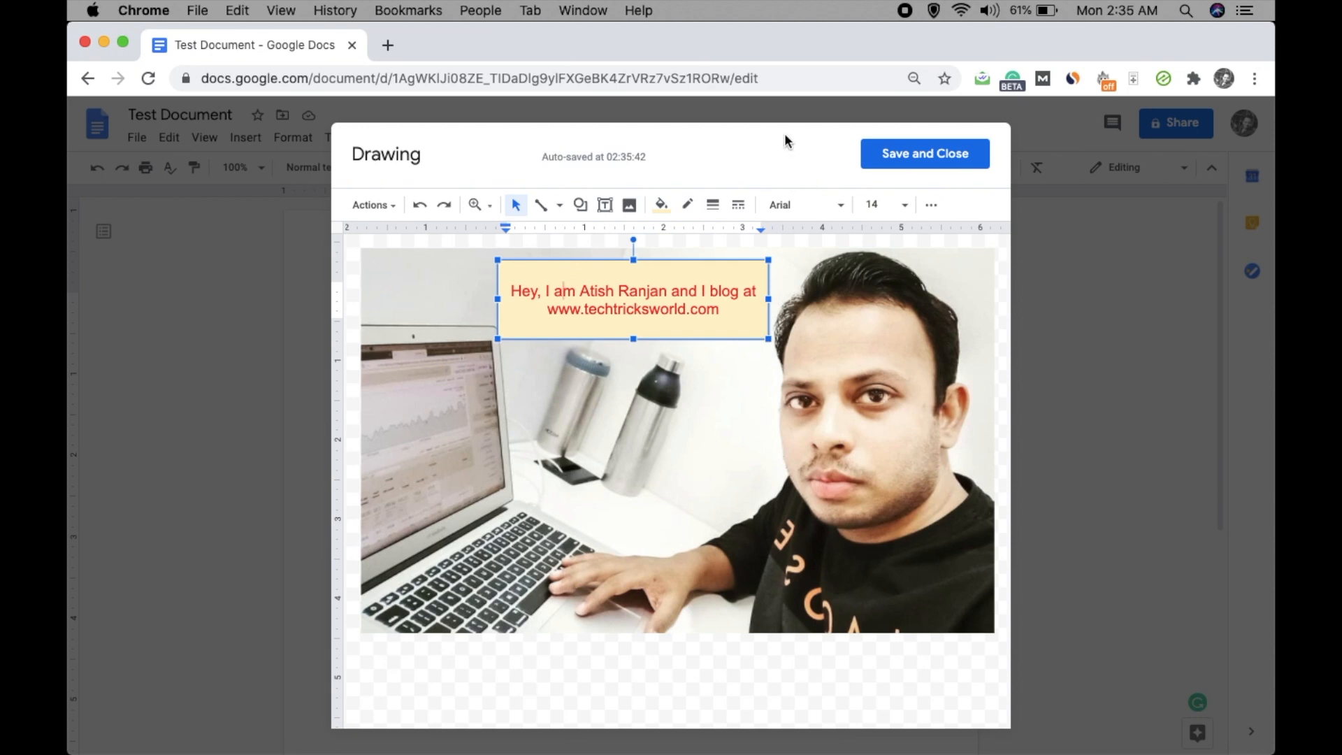
{"action": "mouse_move", "coordinate": [912, 165]}
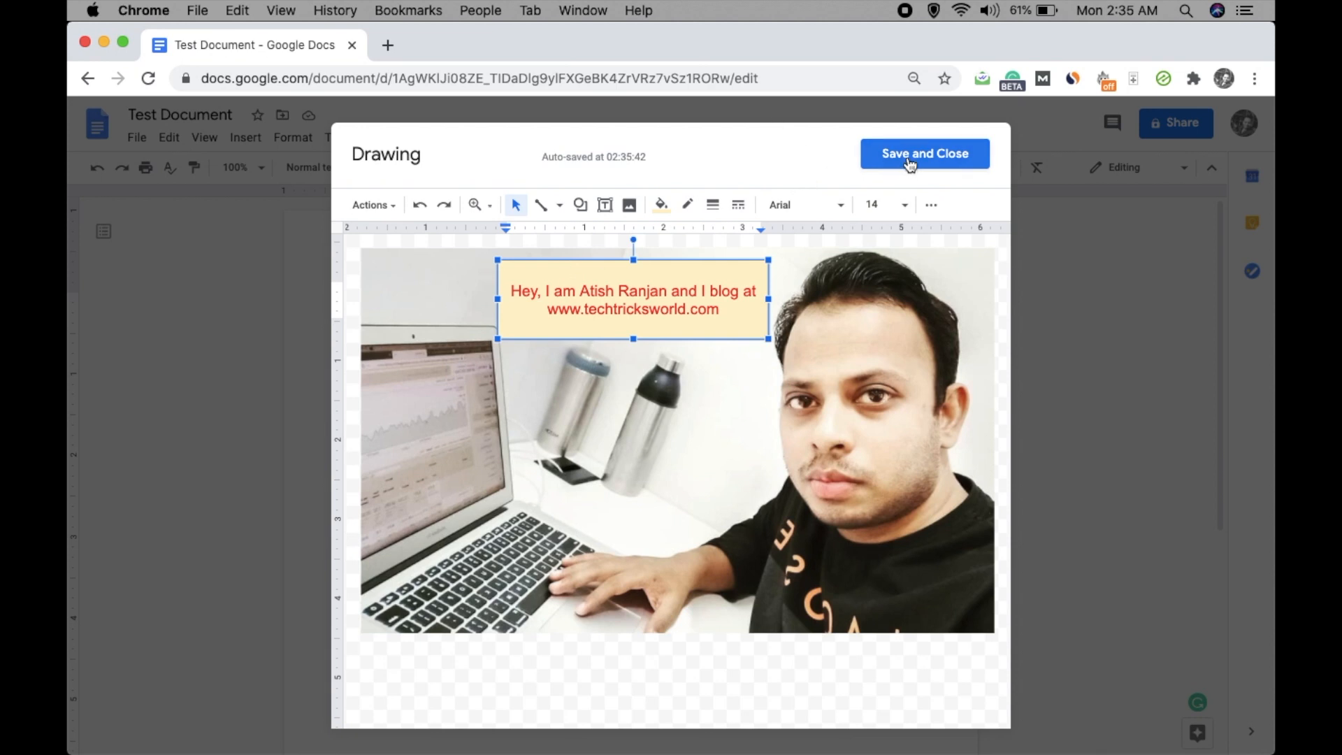
{"action": "left_click", "coordinate": [925, 154]}
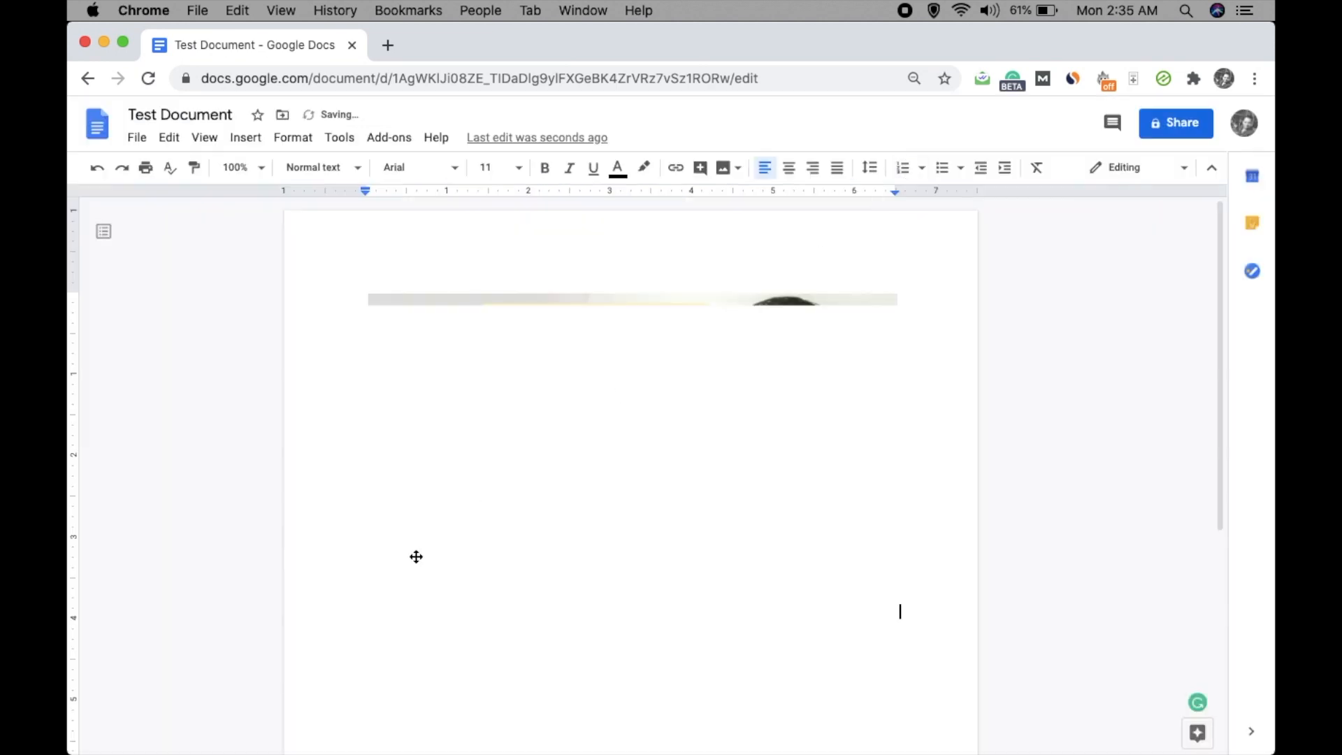